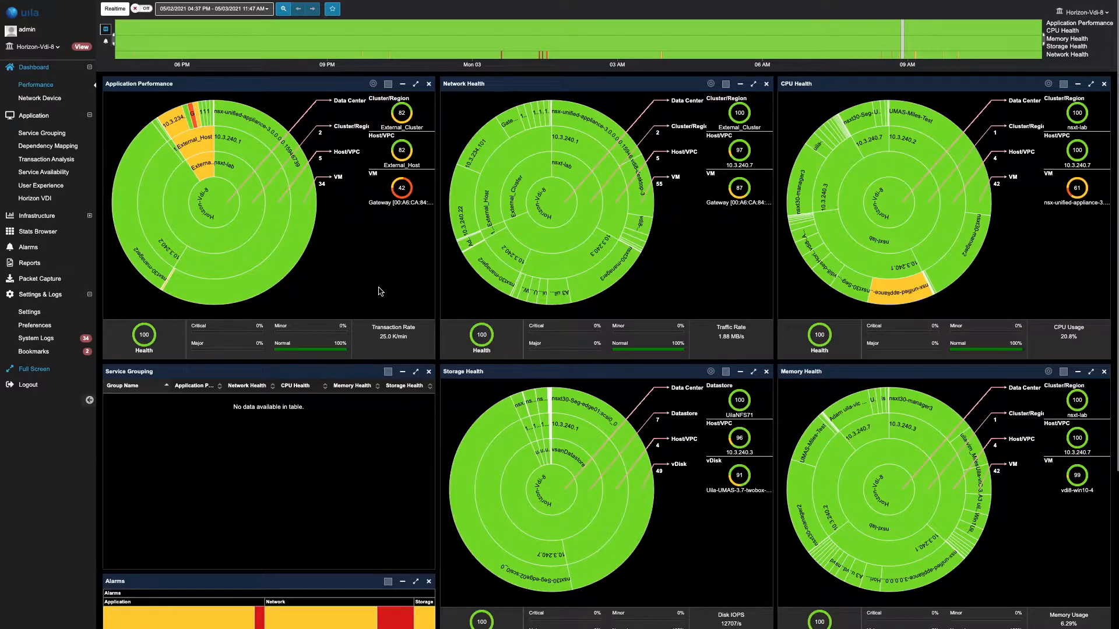
{"action": "mouse_move", "coordinate": [426, 257]}
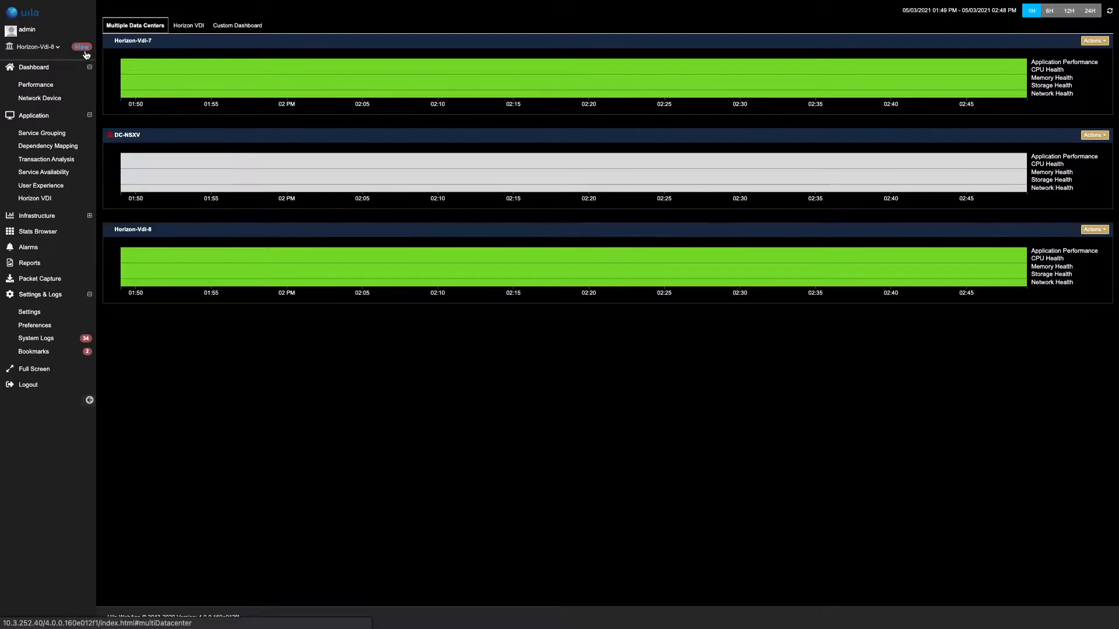
Open the Horizon VDI tab to show the Pods Summary for Cluster-VDI-H8
{"action": "left_click", "coordinate": [188, 25]}
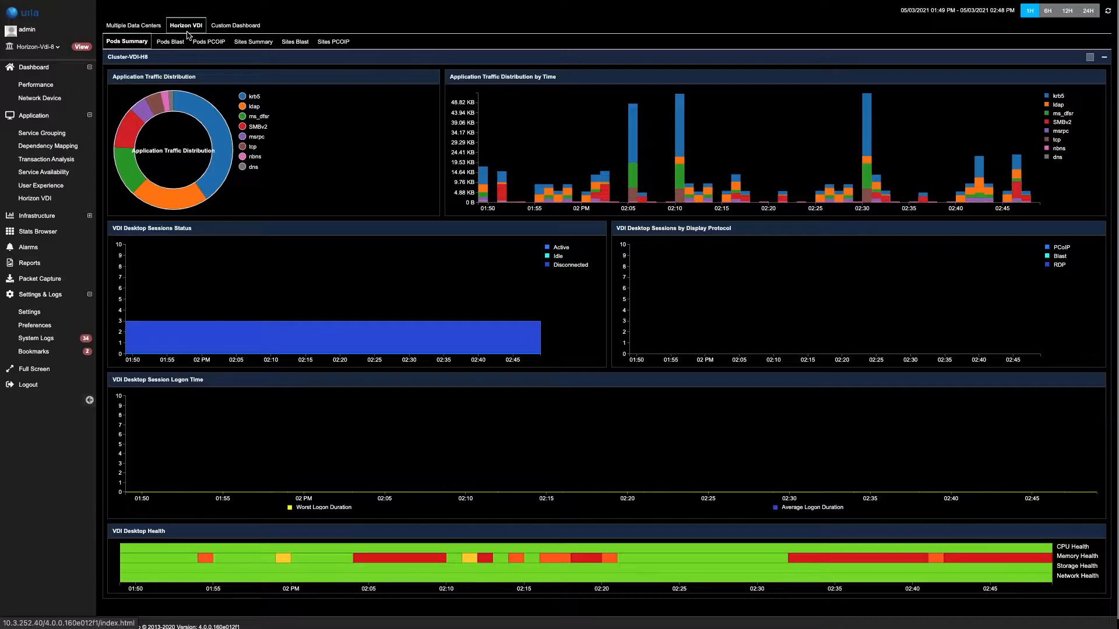
{"action": "mouse_move", "coordinate": [383, 225]}
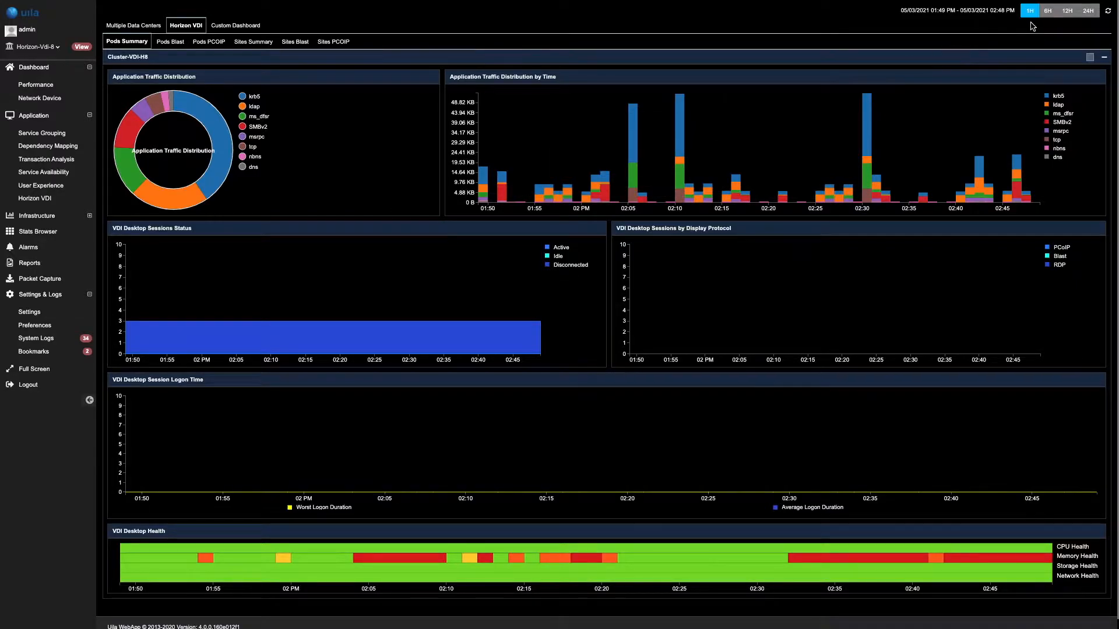
{"action": "mouse_move", "coordinate": [1043, 26]}
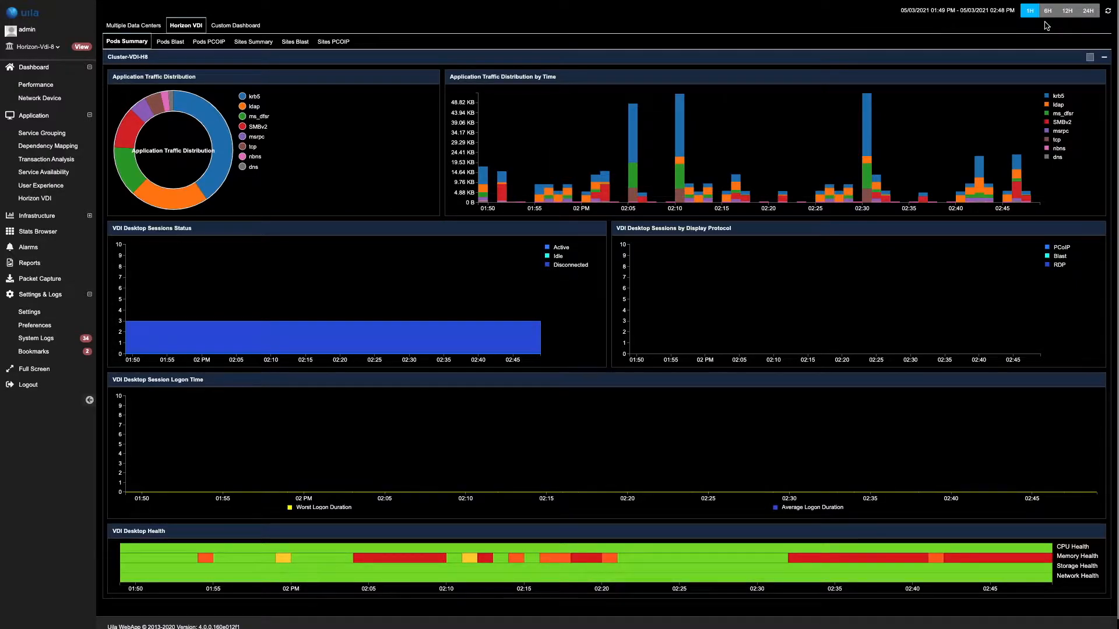
{"action": "mouse_move", "coordinate": [1088, 23]}
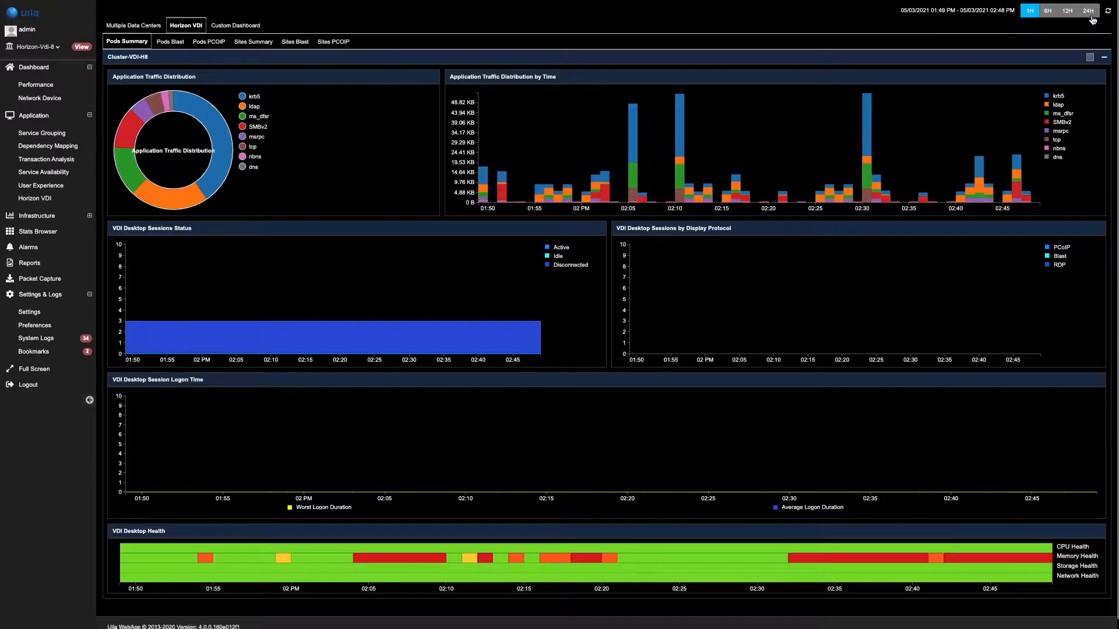
Switch the pods summary charts to the 24H time range
{"action": "left_click", "coordinate": [1087, 9]}
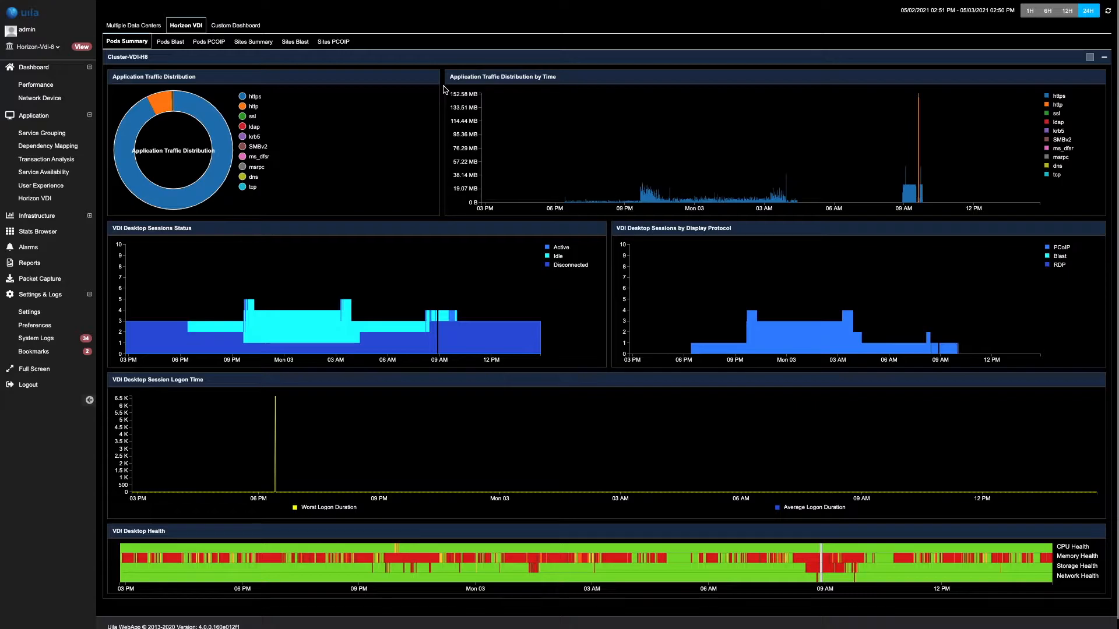
{"action": "mouse_move", "coordinate": [414, 93]}
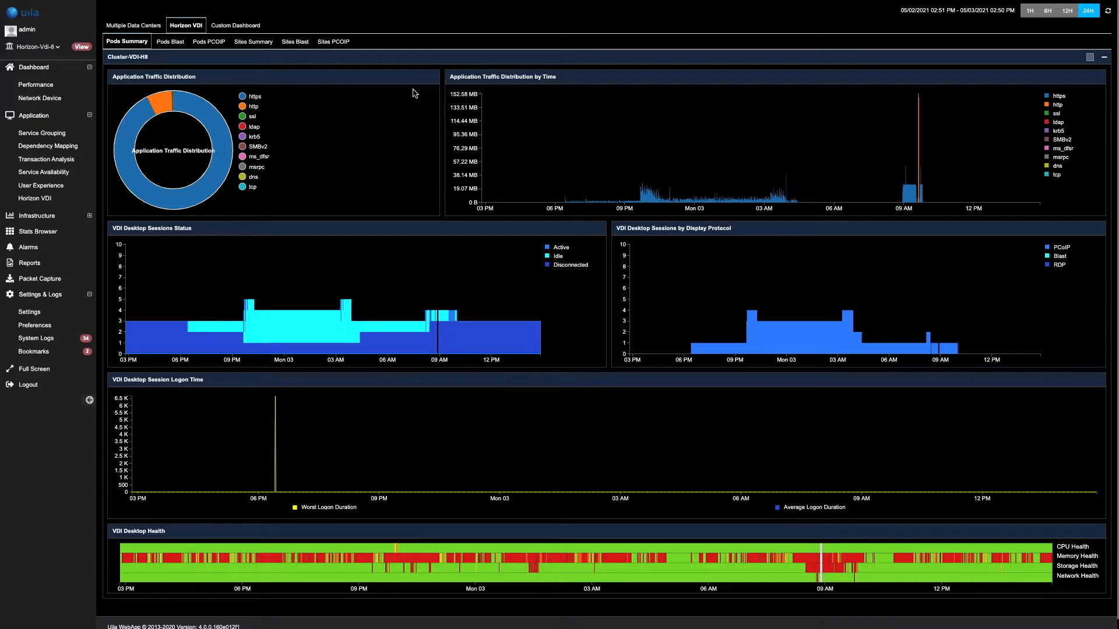
{"action": "mouse_move", "coordinate": [250, 158]}
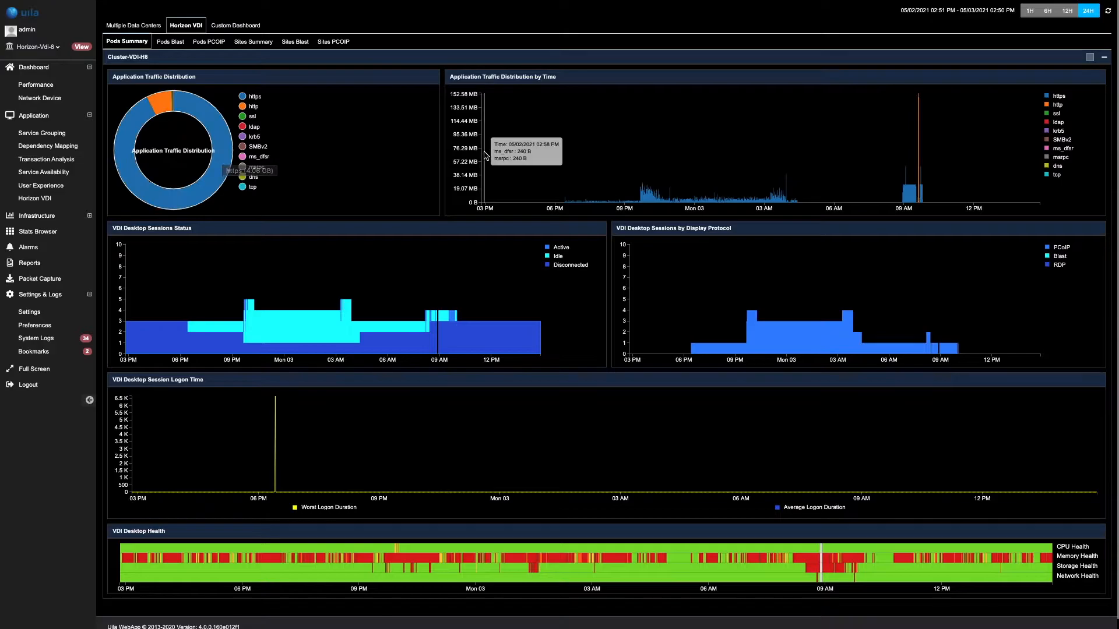
{"action": "mouse_move", "coordinate": [878, 170]}
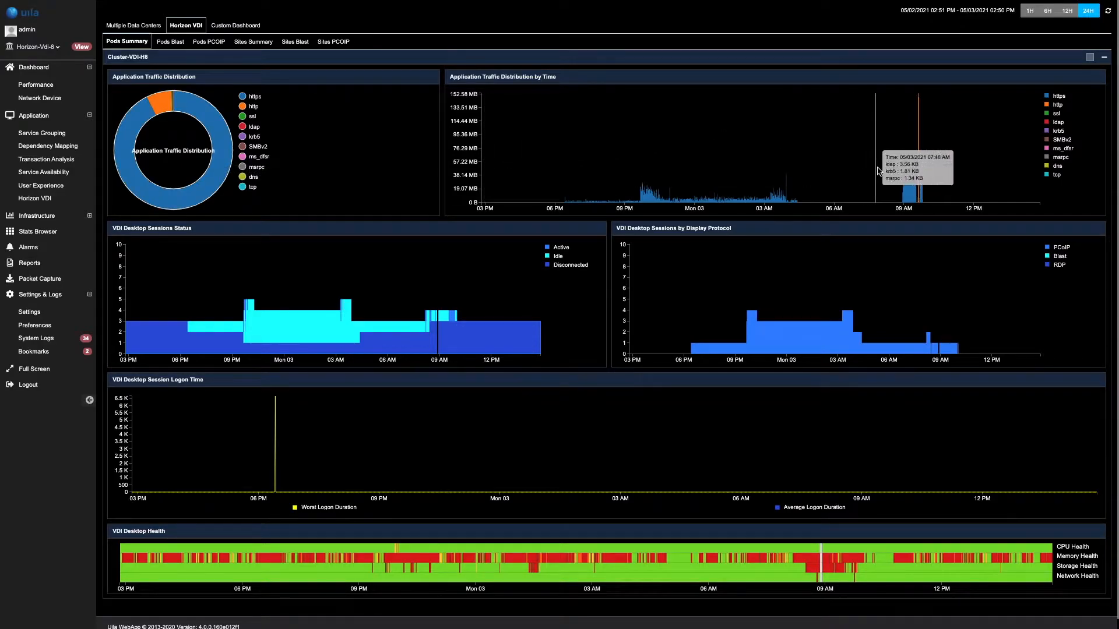
{"action": "mouse_move", "coordinate": [921, 168]}
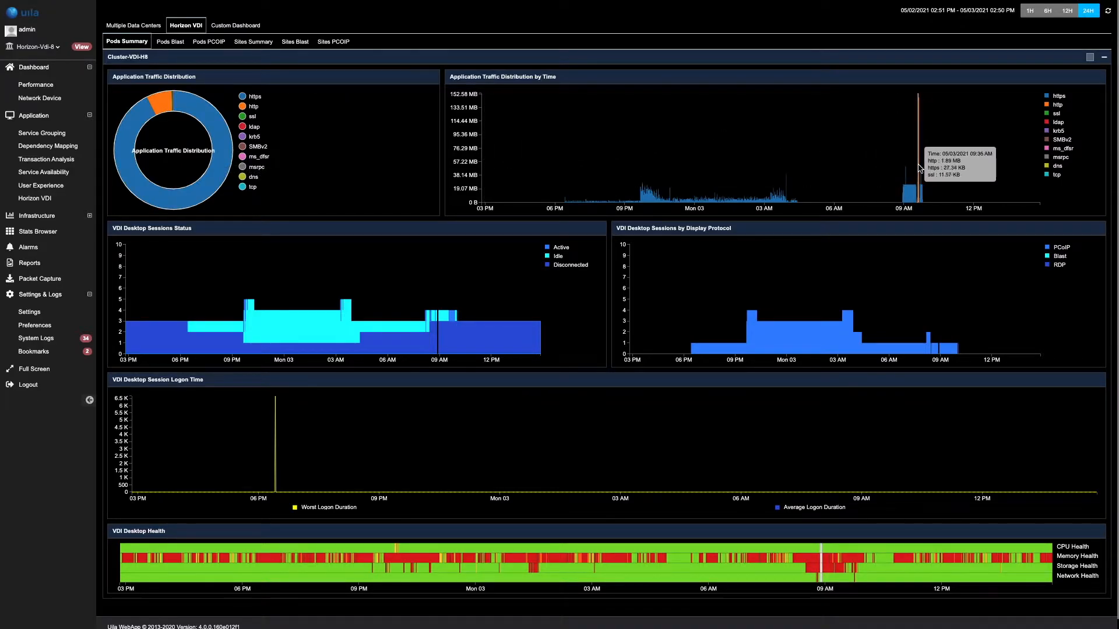
{"action": "mouse_move", "coordinate": [920, 172]}
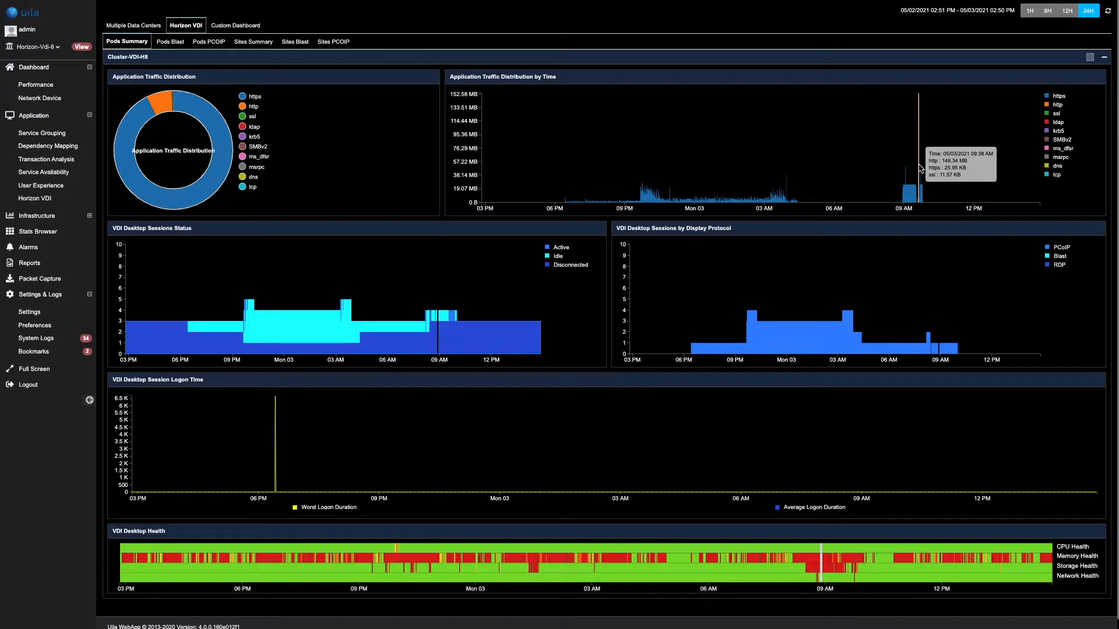
{"action": "mouse_move", "coordinate": [642, 269]}
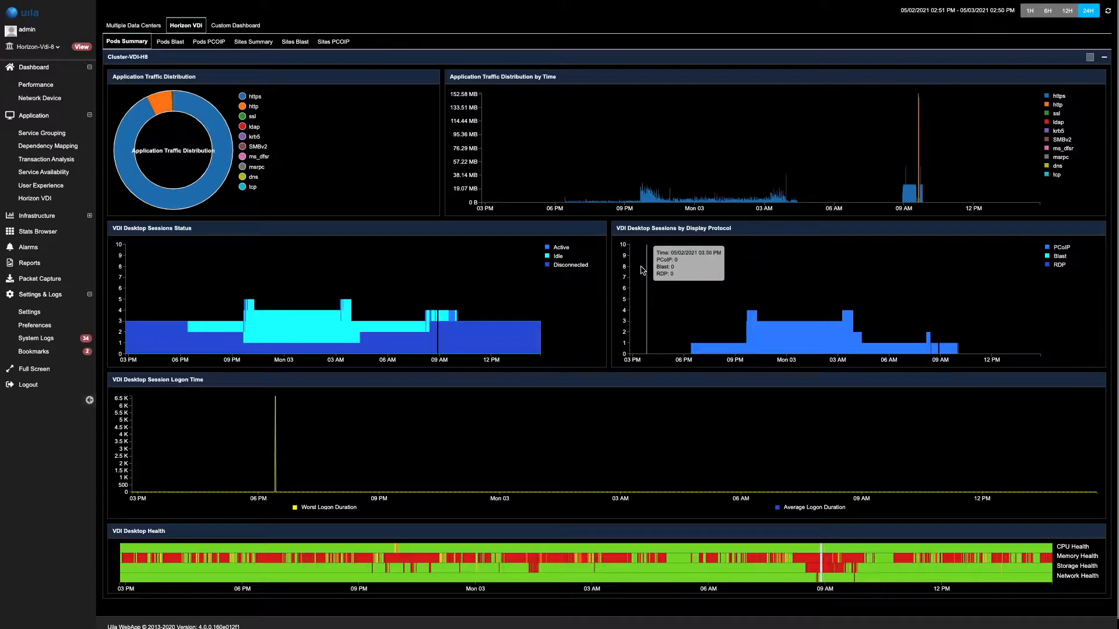
{"action": "mouse_move", "coordinate": [599, 292]}
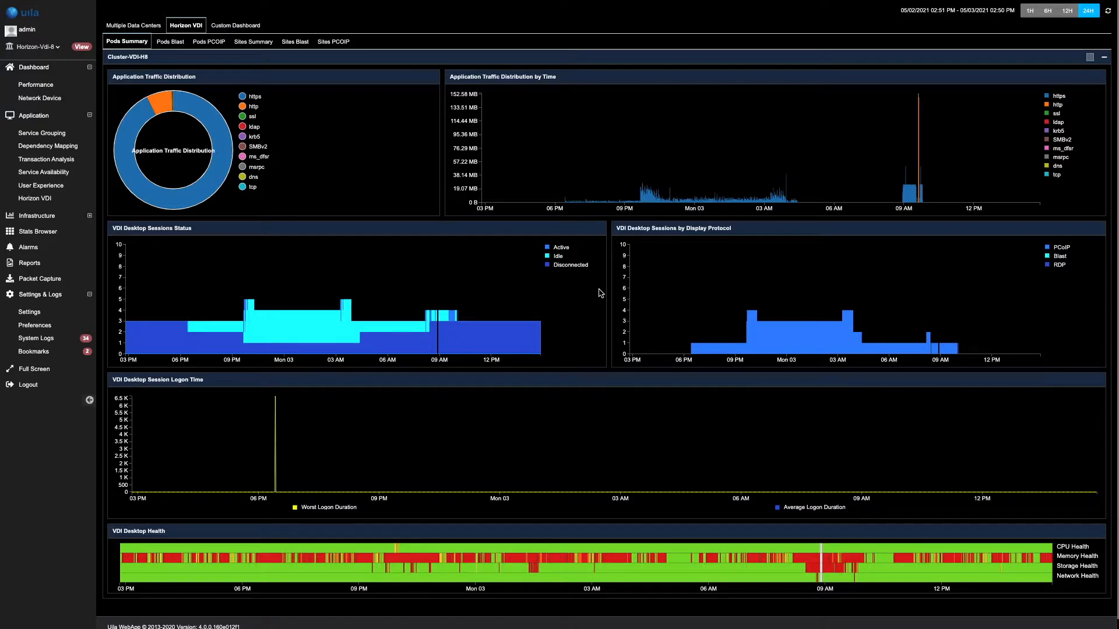
{"action": "mouse_move", "coordinate": [706, 311]}
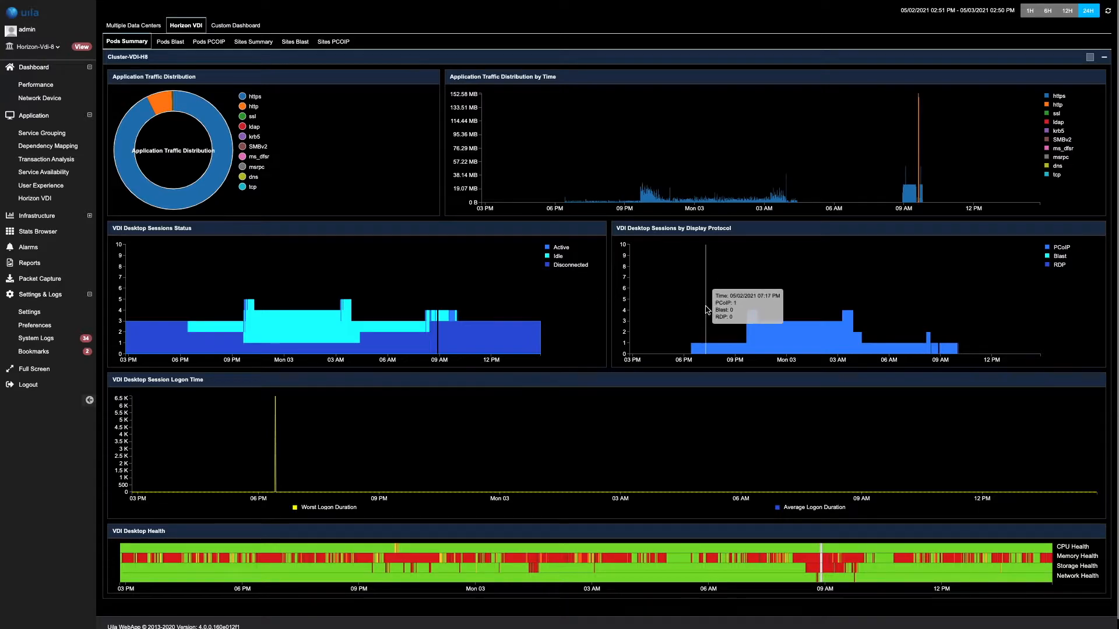
{"action": "mouse_move", "coordinate": [803, 331]}
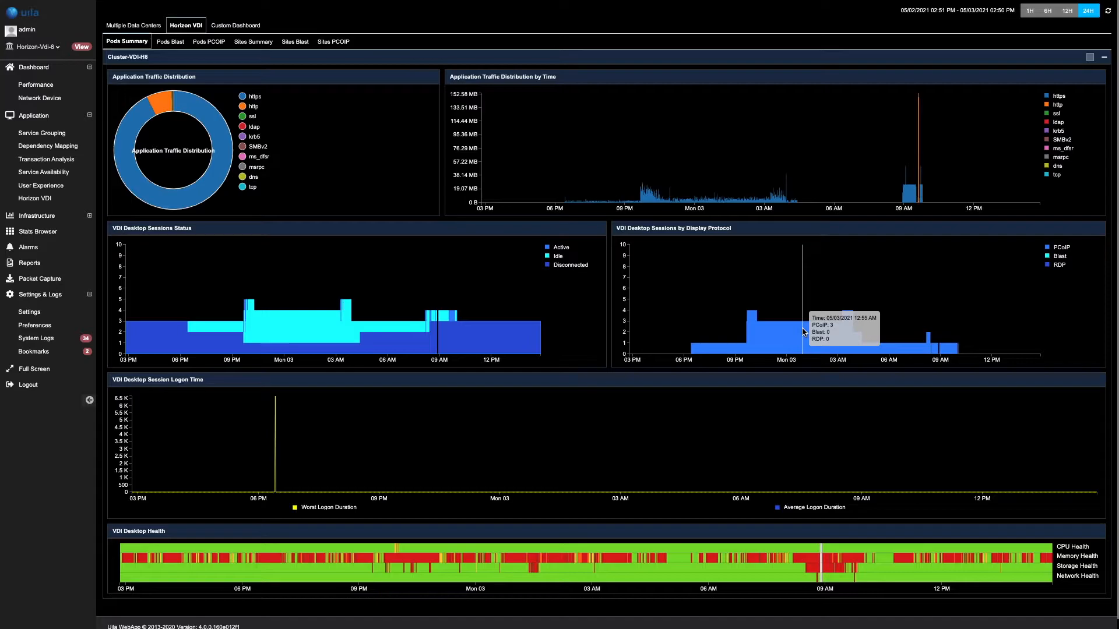
{"action": "mouse_move", "coordinate": [538, 410]}
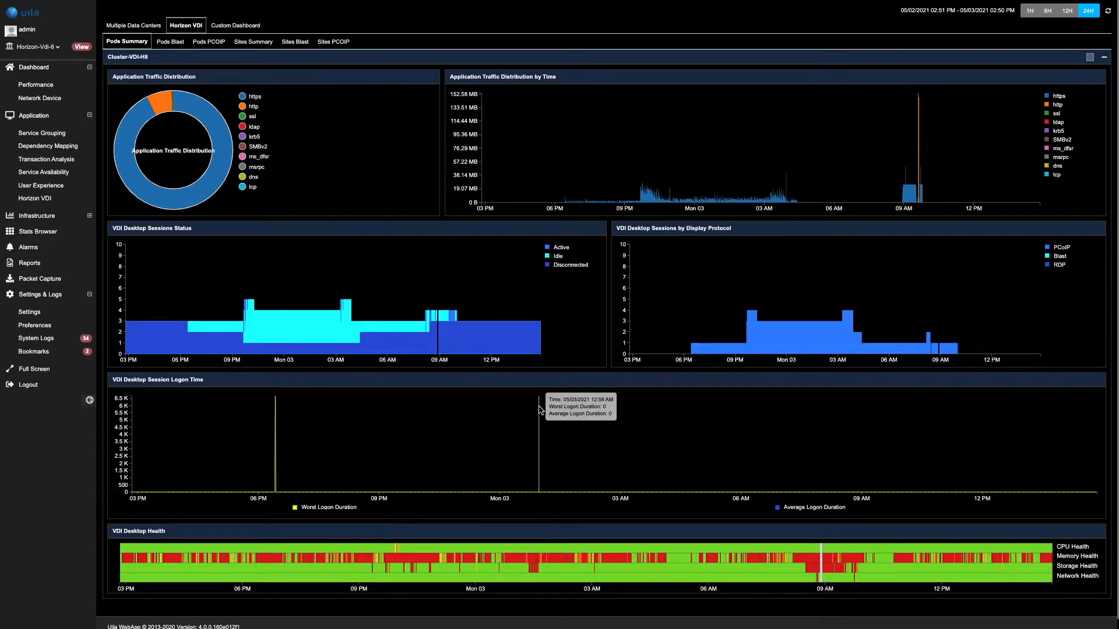
{"action": "mouse_move", "coordinate": [405, 445]}
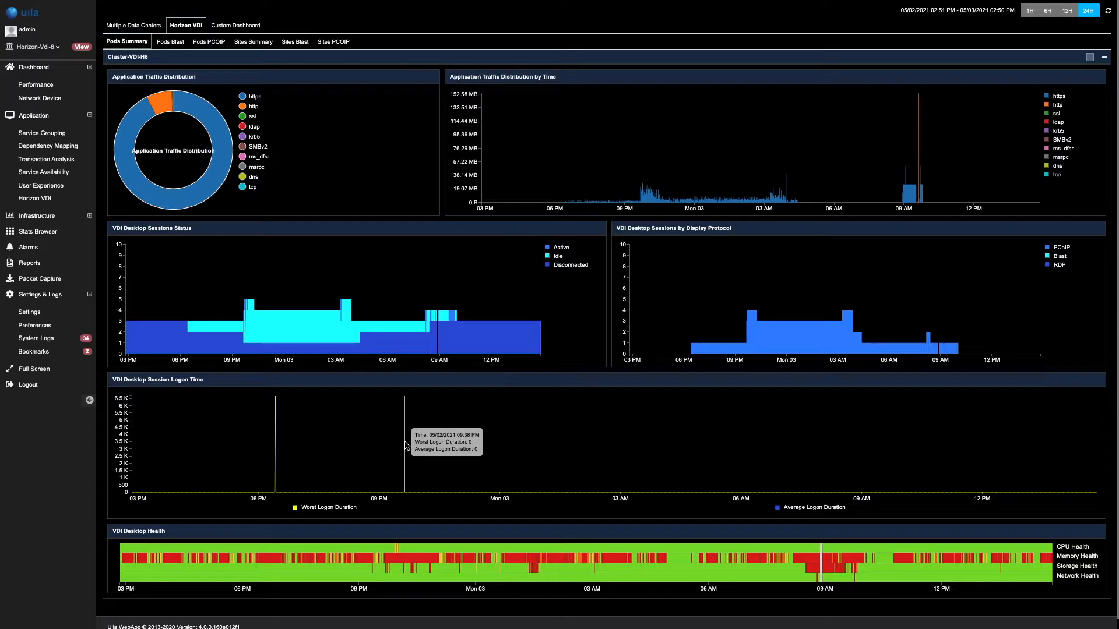
{"action": "mouse_move", "coordinate": [352, 450]}
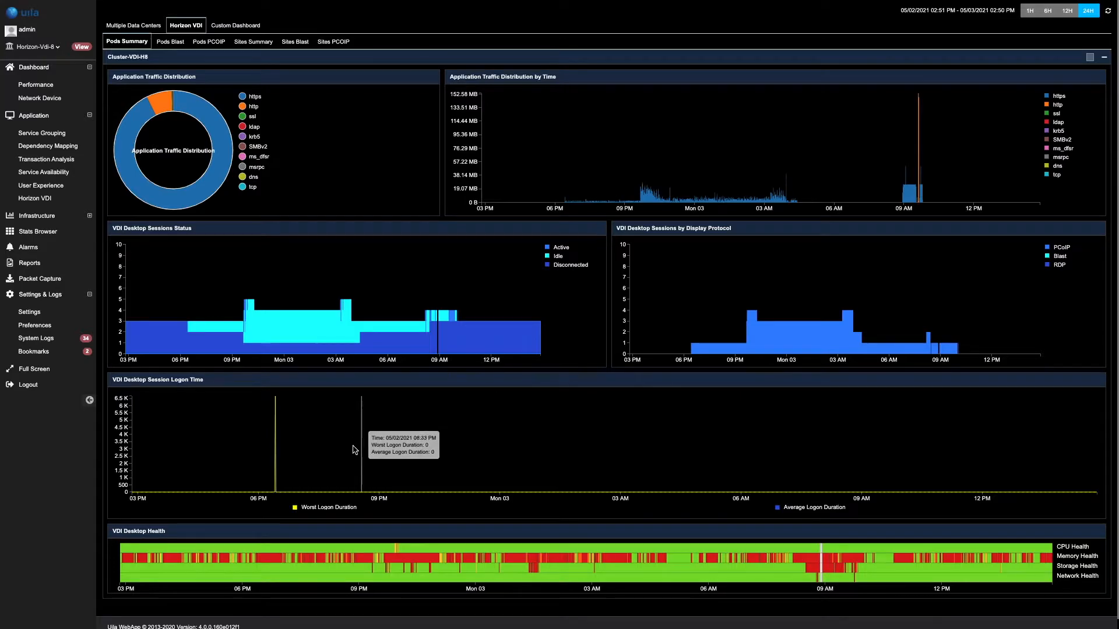
{"action": "mouse_move", "coordinate": [279, 463]}
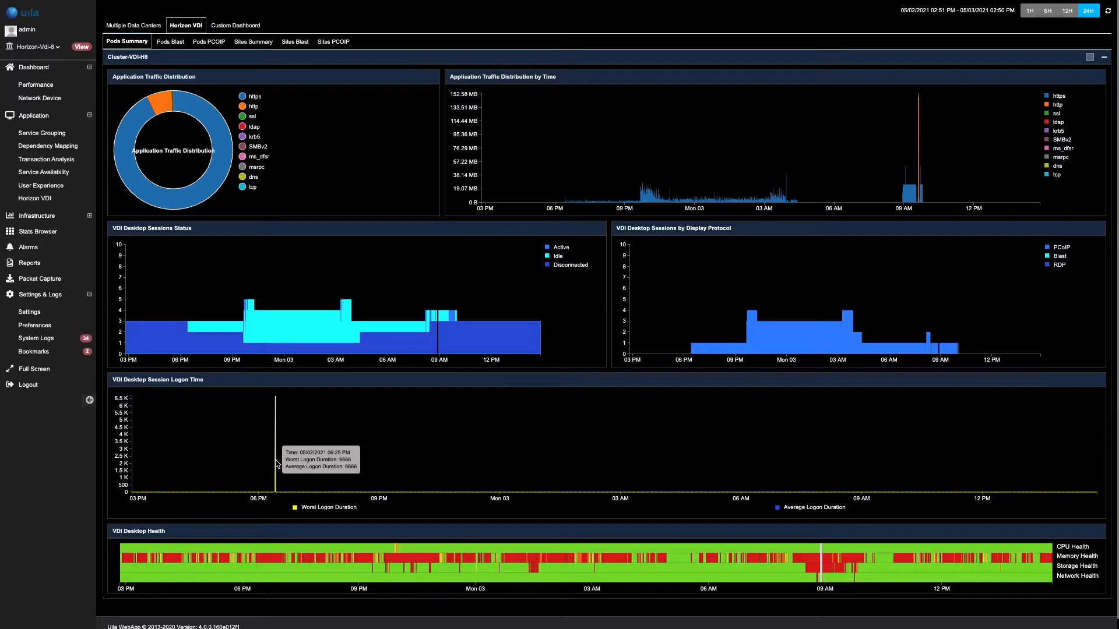
{"action": "mouse_move", "coordinate": [379, 246]}
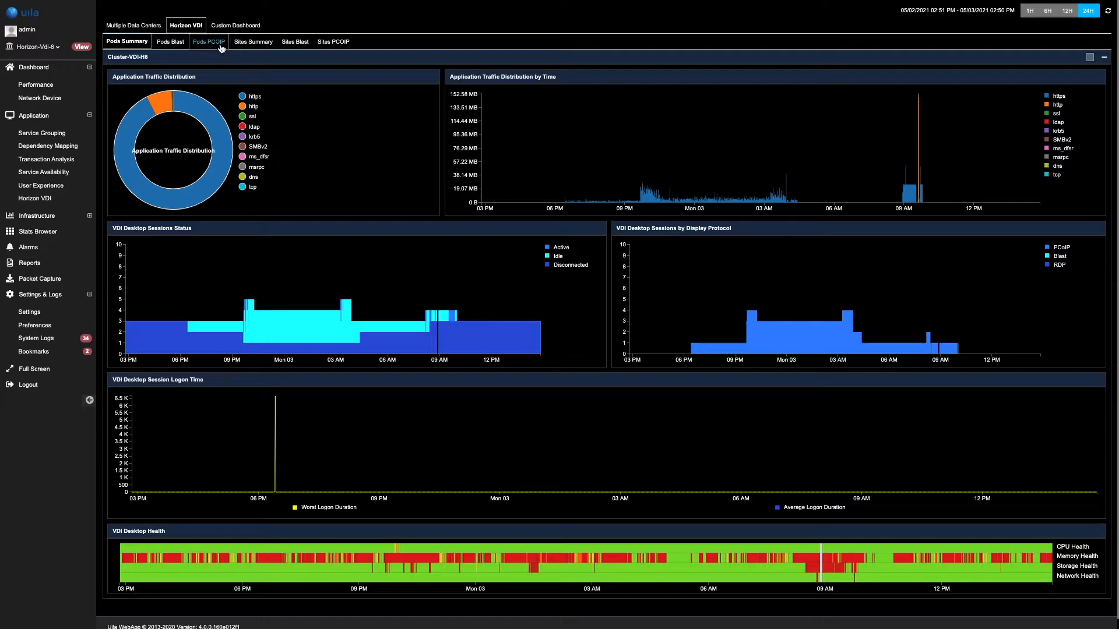
Open the Pods PCOIP sub-tab showing transmitted and received packet loss charts
{"action": "left_click", "coordinate": [207, 41]}
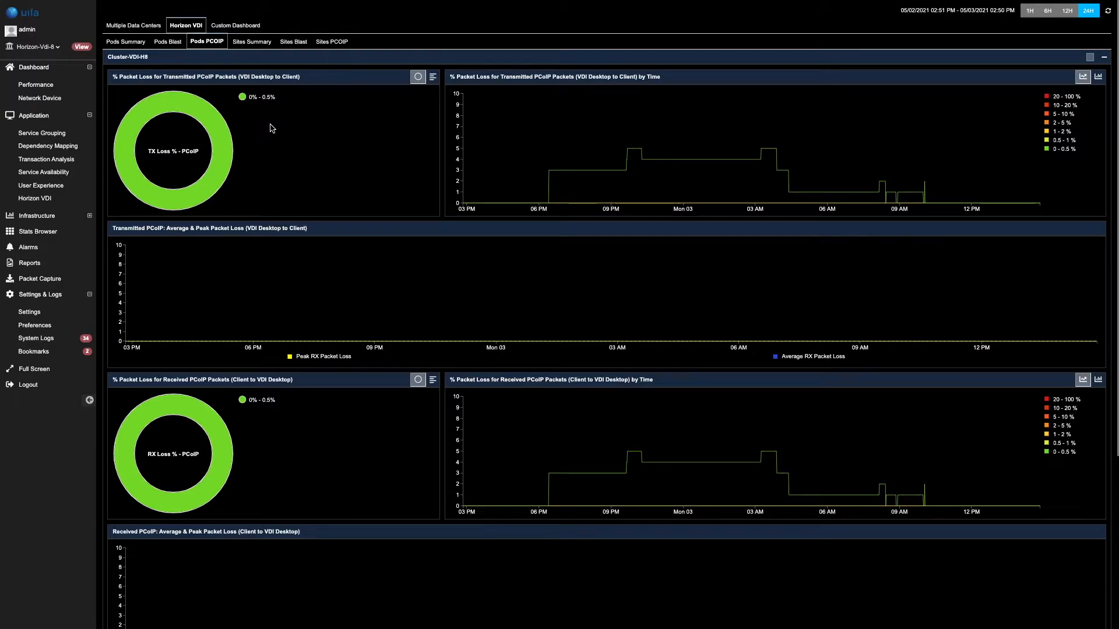
{"action": "mouse_move", "coordinate": [254, 119]}
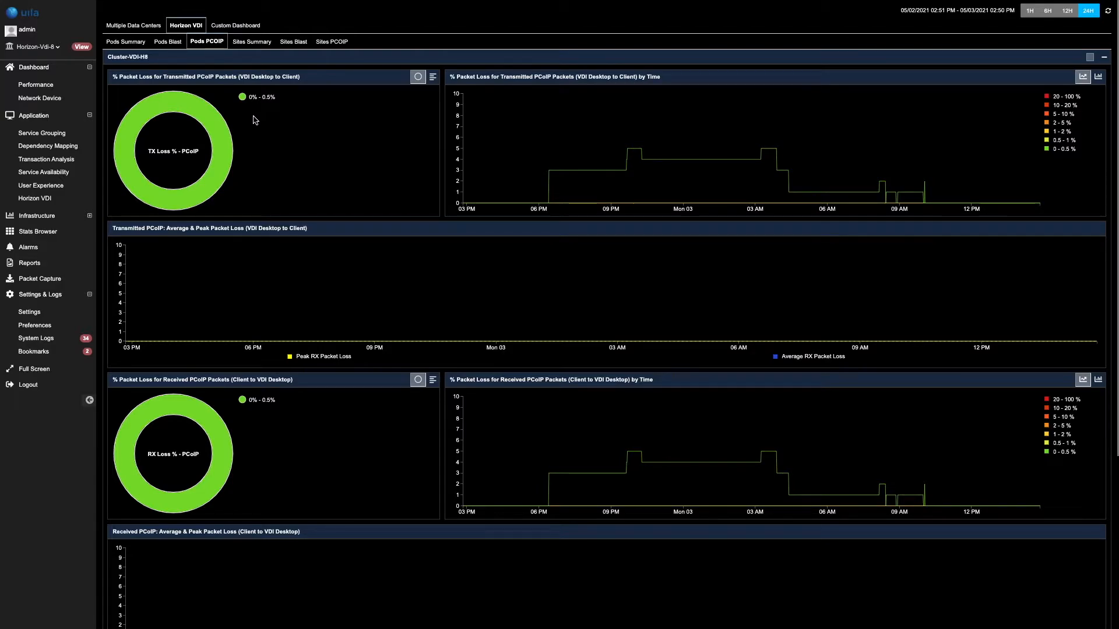
{"action": "mouse_move", "coordinate": [207, 97]}
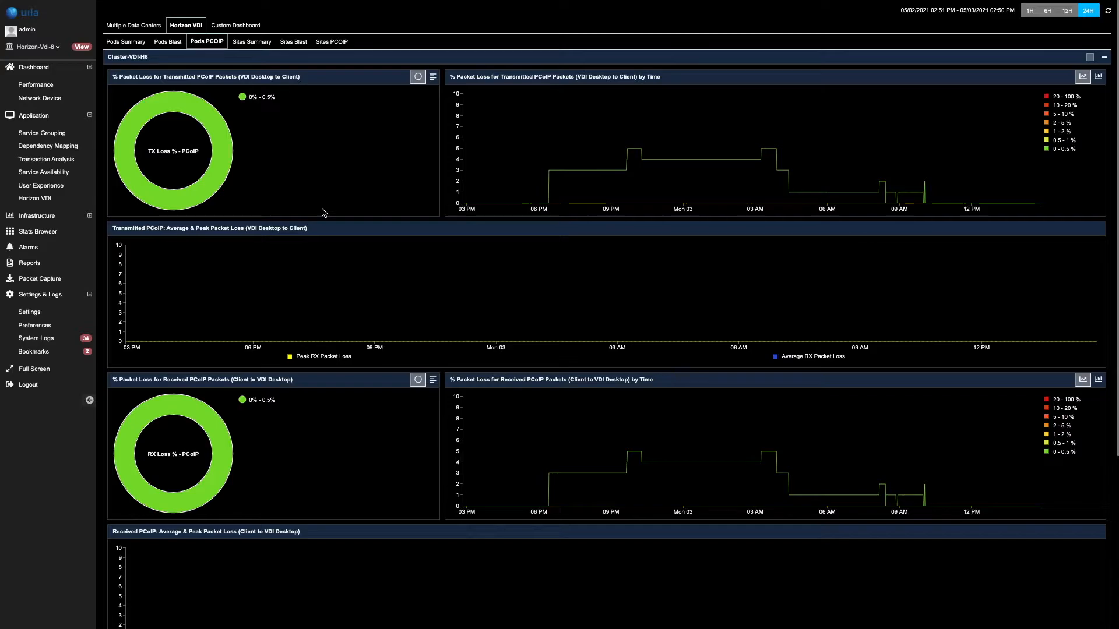
{"action": "mouse_move", "coordinate": [327, 325]}
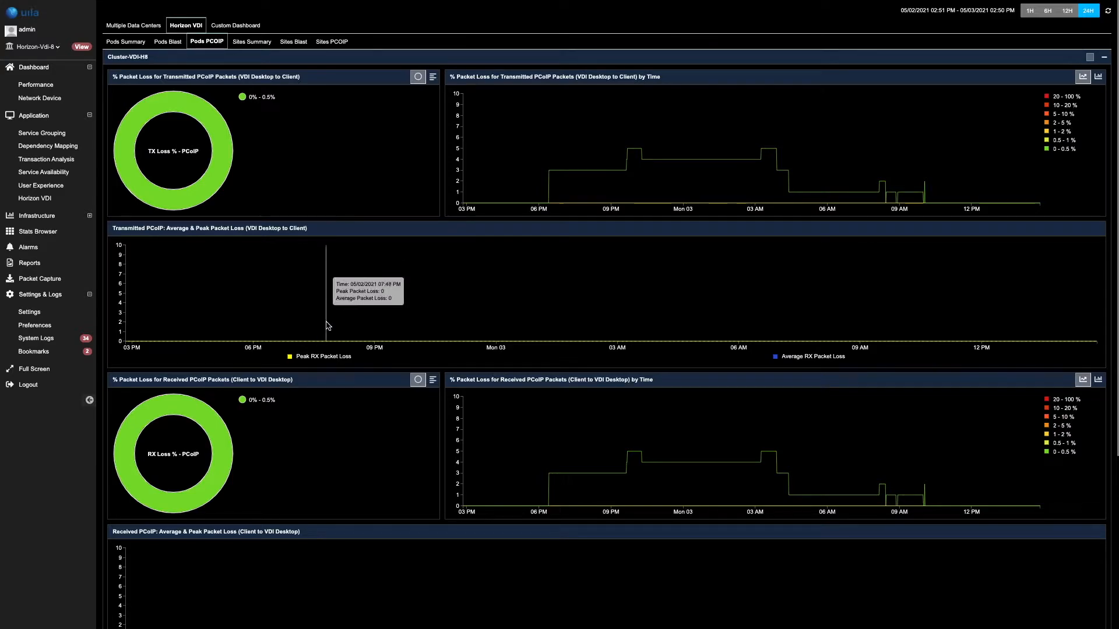
{"action": "mouse_move", "coordinate": [318, 380]}
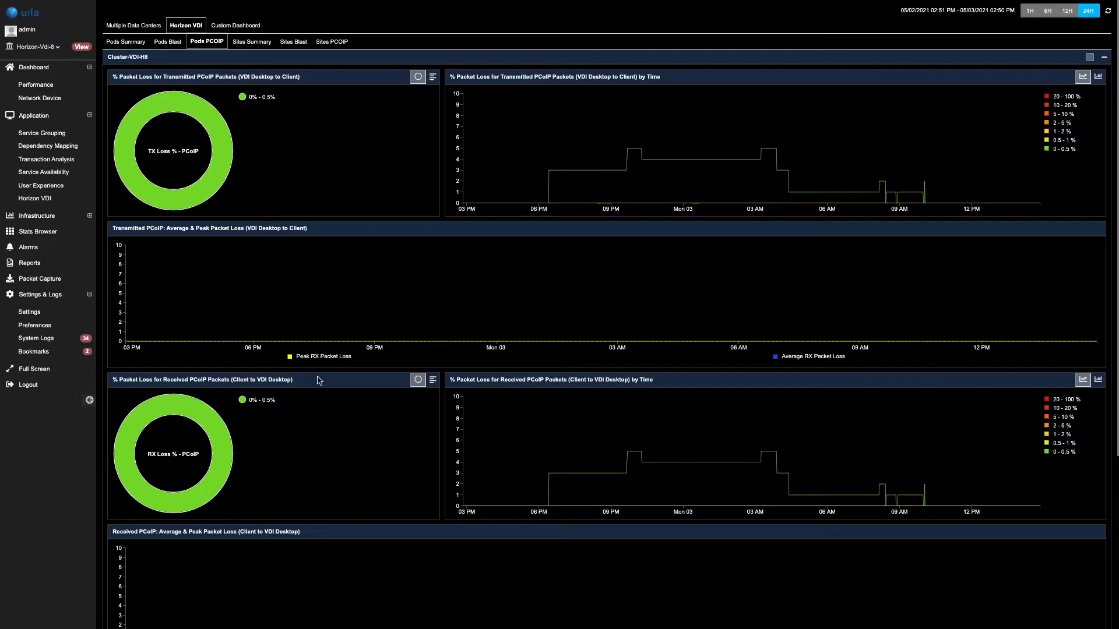
{"action": "mouse_move", "coordinate": [523, 462]}
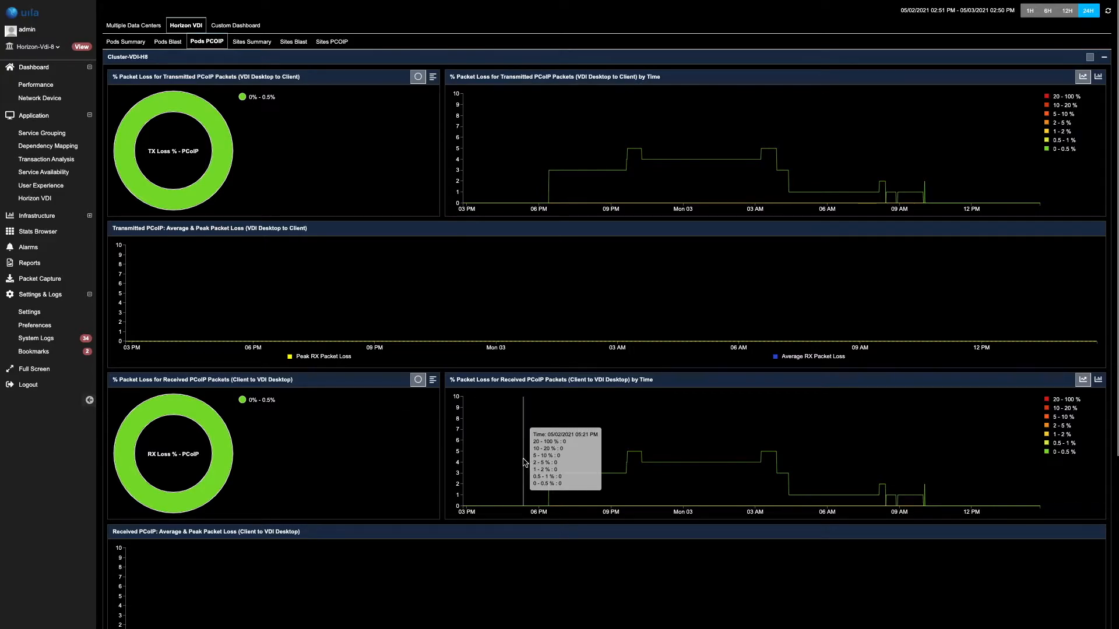
{"action": "mouse_move", "coordinate": [556, 463]}
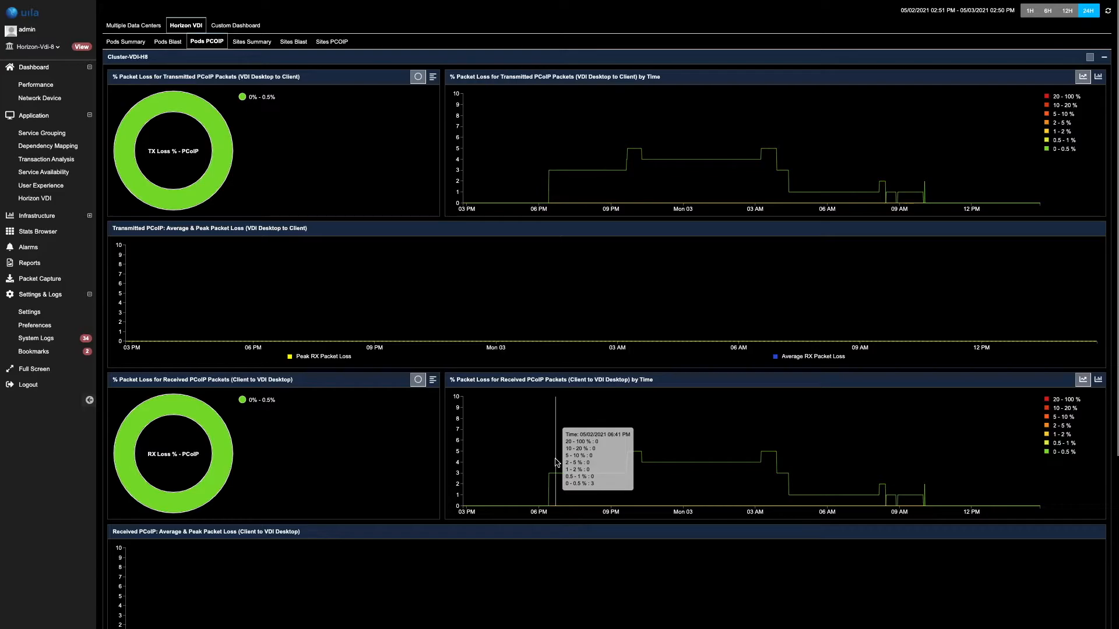
{"action": "scroll", "scroll_direction": "down", "scroll_amount": 3}
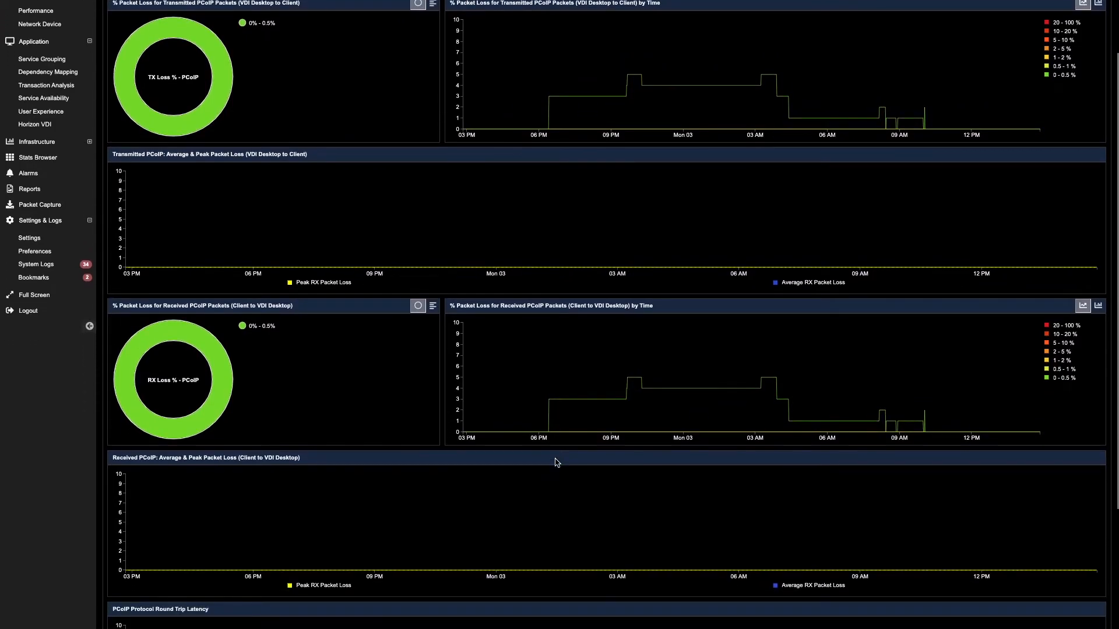
{"action": "scroll", "scroll_direction": "down", "scroll_amount": 3}
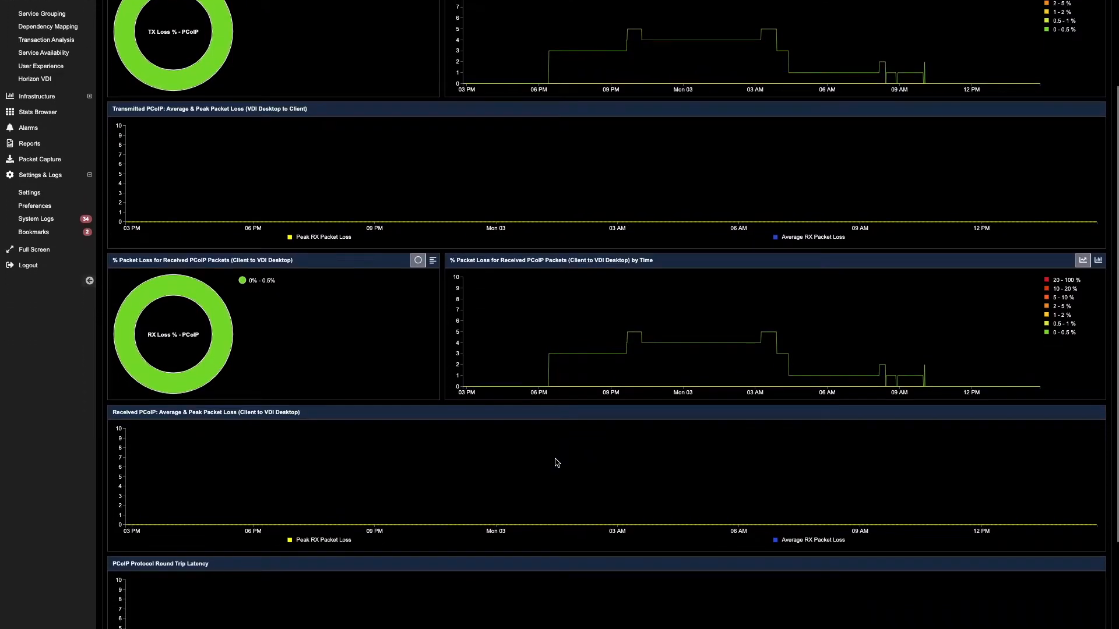
{"action": "scroll", "scroll_direction": "down", "scroll_amount": 3}
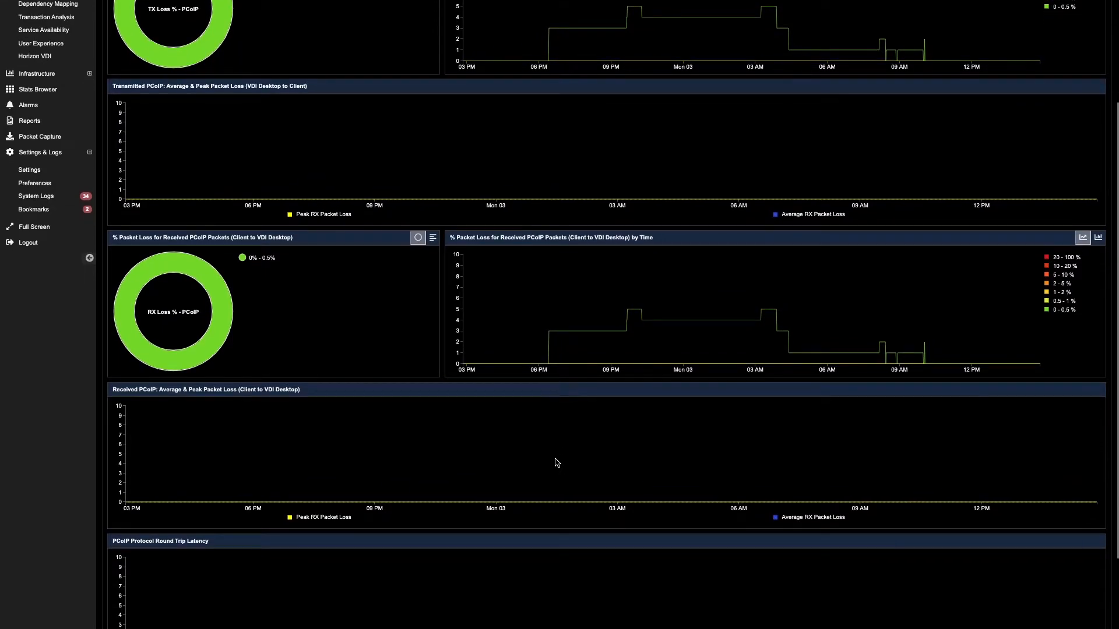
{"action": "scroll", "scroll_direction": "down", "scroll_amount": 3}
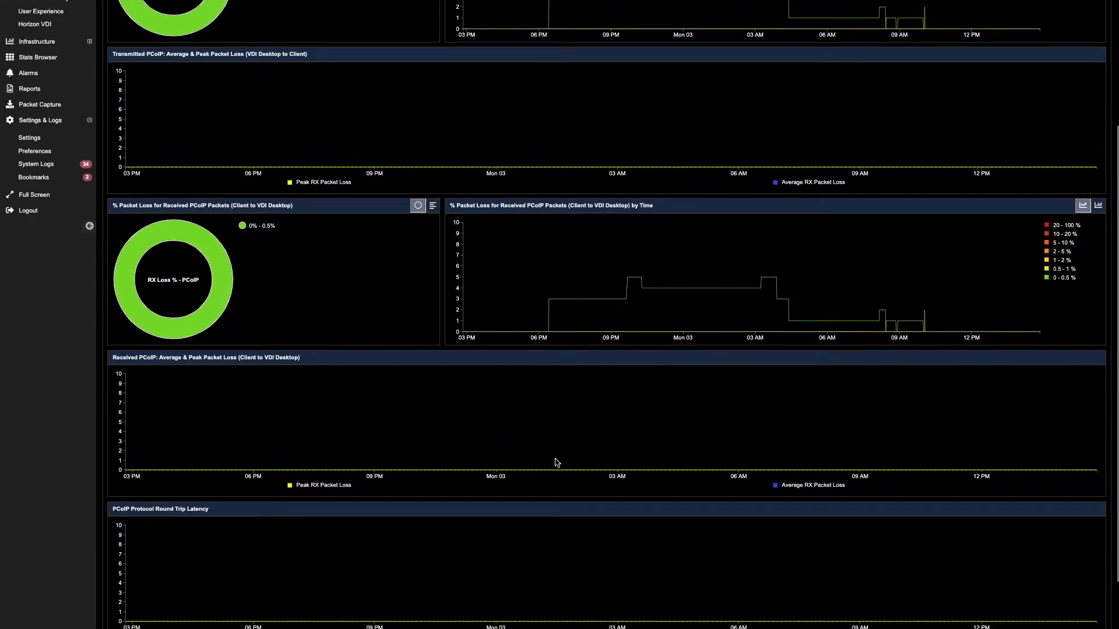
{"action": "scroll", "scroll_direction": "down", "scroll_amount": 3}
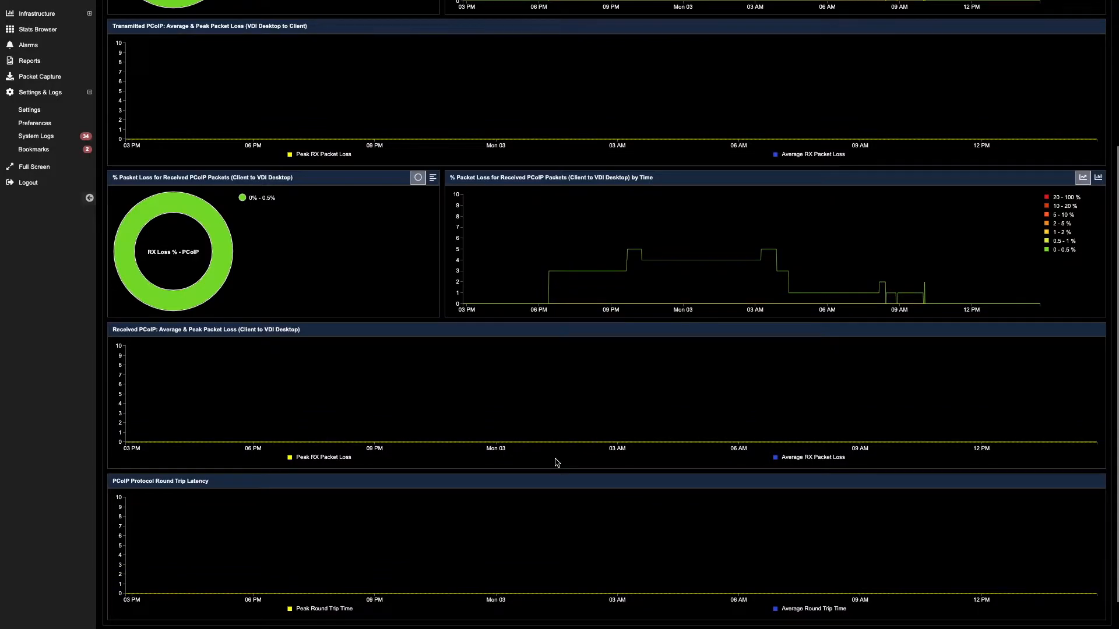
{"action": "scroll", "scroll_direction": "down", "scroll_amount": 3}
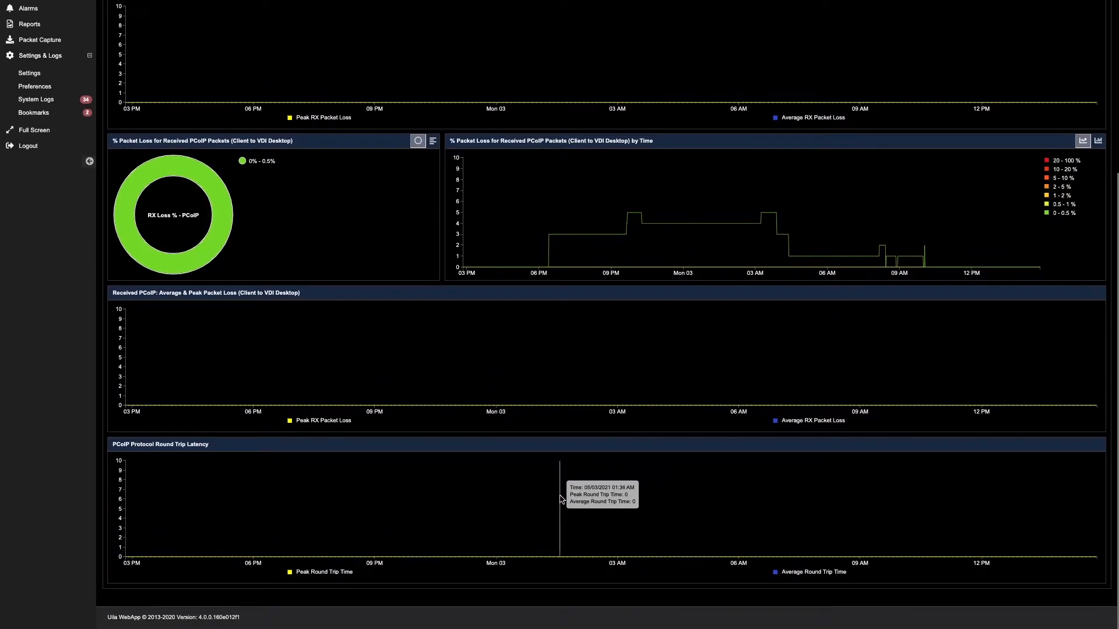
{"action": "mouse_move", "coordinate": [563, 506]}
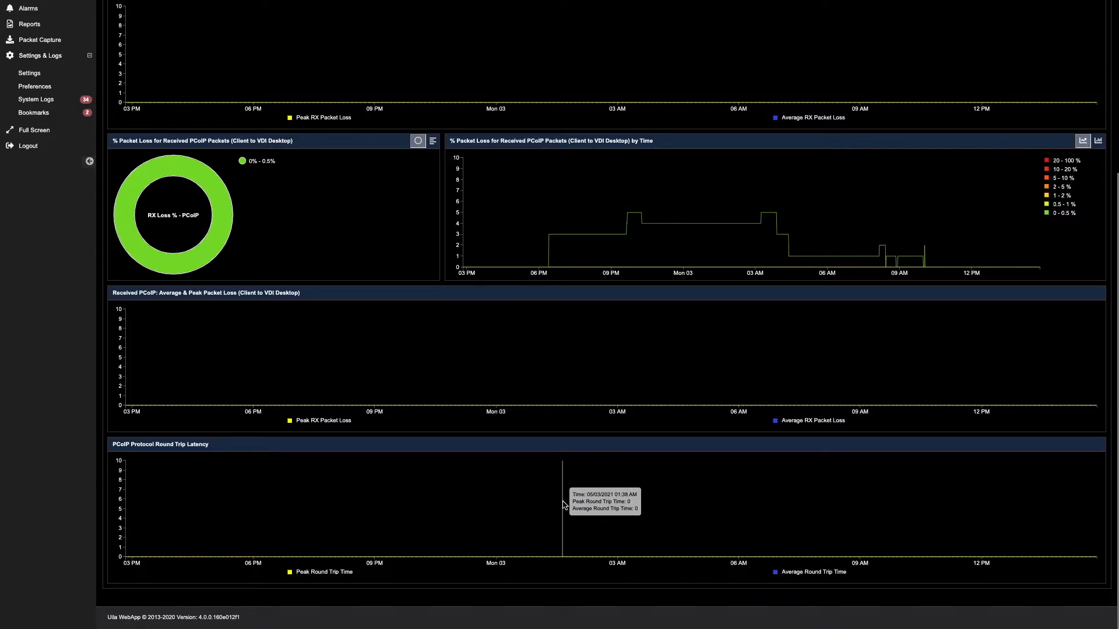
{"action": "mouse_move", "coordinate": [610, 508]}
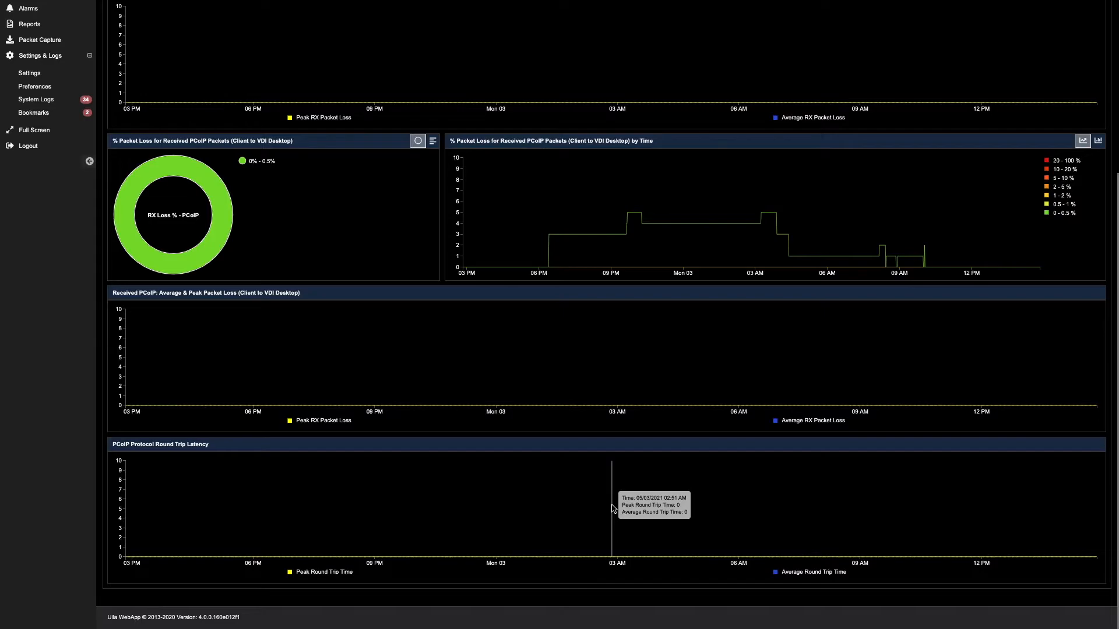
{"action": "scroll", "scroll_direction": "up", "scroll_amount": 3}
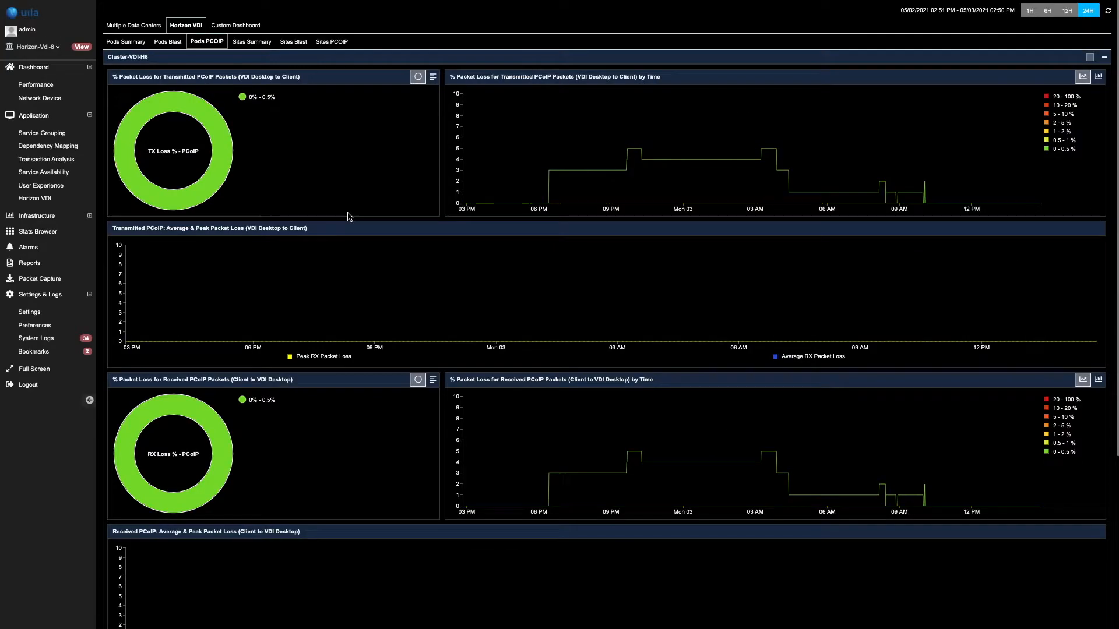
{"action": "mouse_move", "coordinate": [232, 94]}
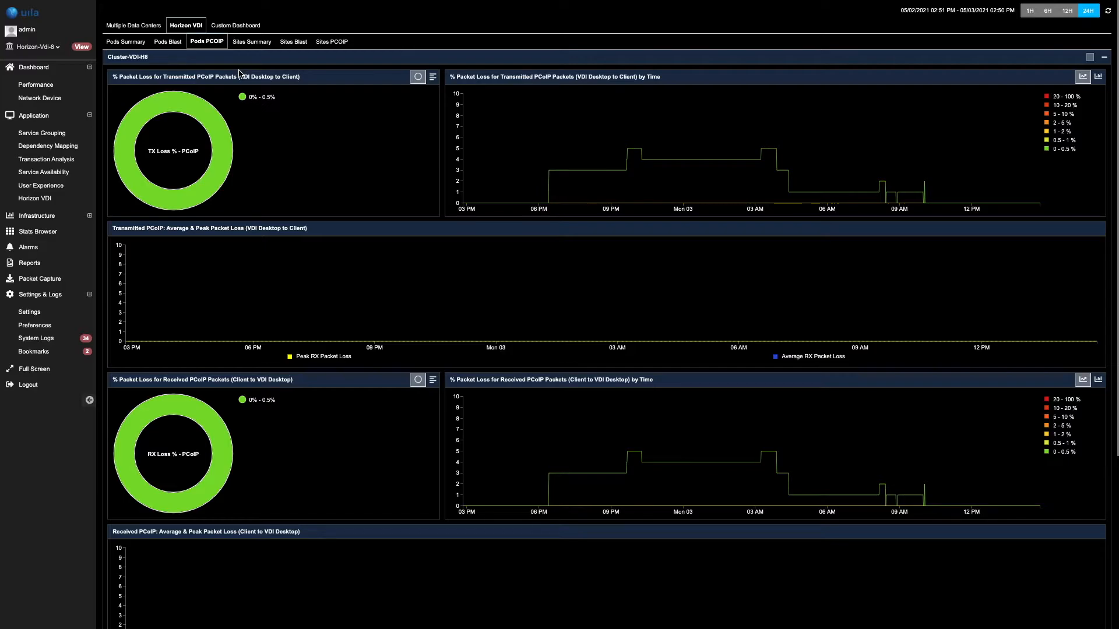
{"action": "mouse_move", "coordinate": [248, 56]}
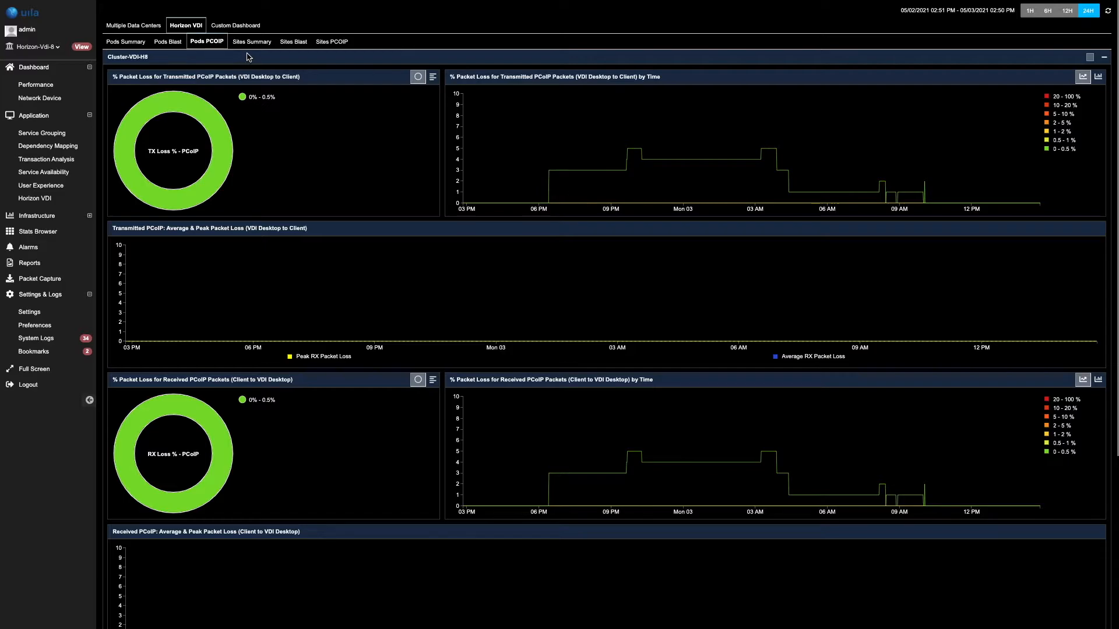
Switch to the Sites Summary dashboard for Uila Lab
{"action": "left_click", "coordinate": [251, 41]}
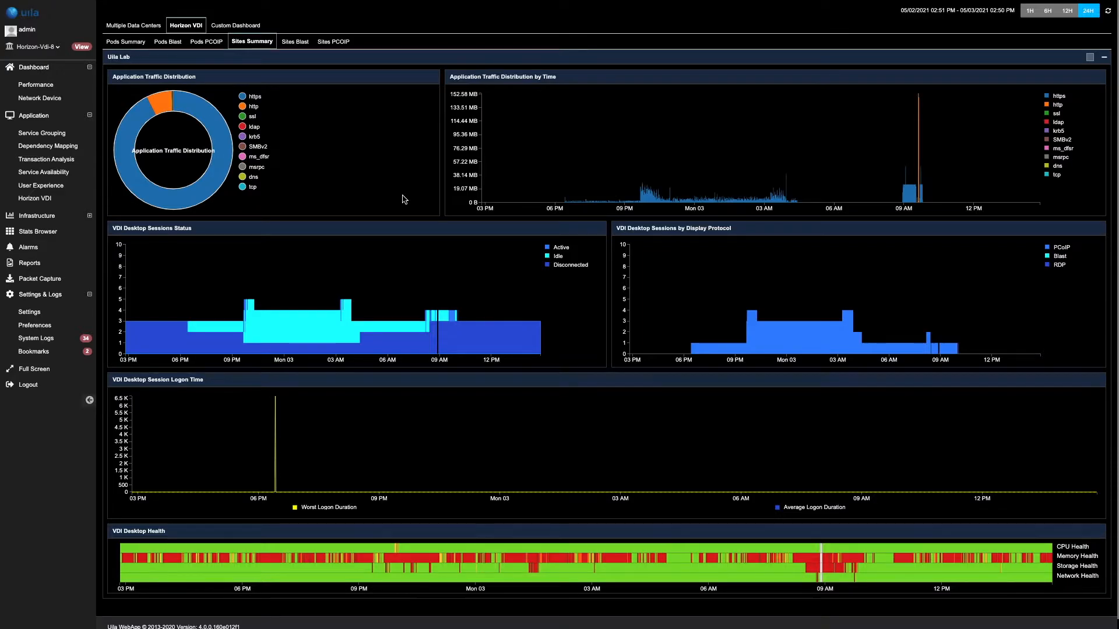
{"action": "mouse_move", "coordinate": [464, 286]}
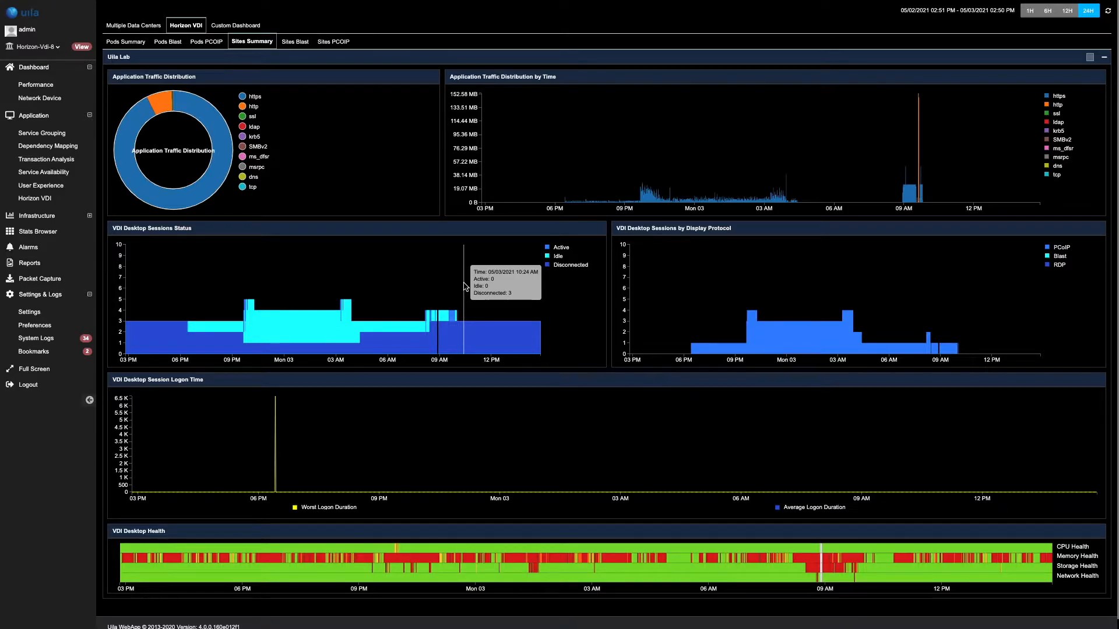
{"action": "mouse_move", "coordinate": [348, 60]}
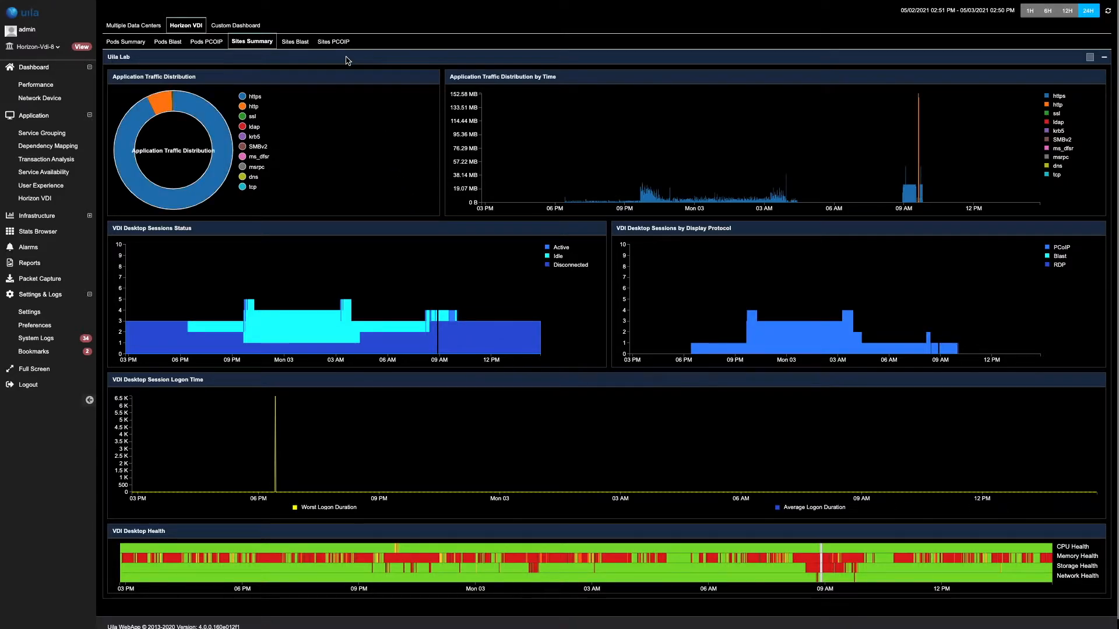
Open Application > Horizon VDI and keep vdi8-win10-desktop as the viewed pool
{"action": "left_click", "coordinate": [331, 41]}
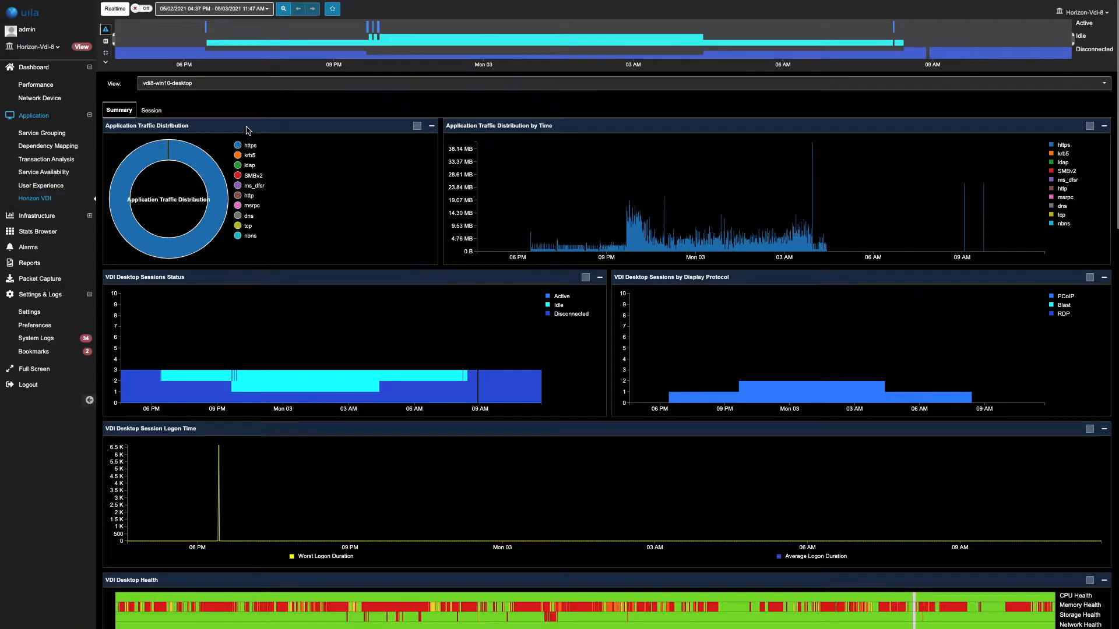
{"action": "mouse_move", "coordinate": [276, 98]}
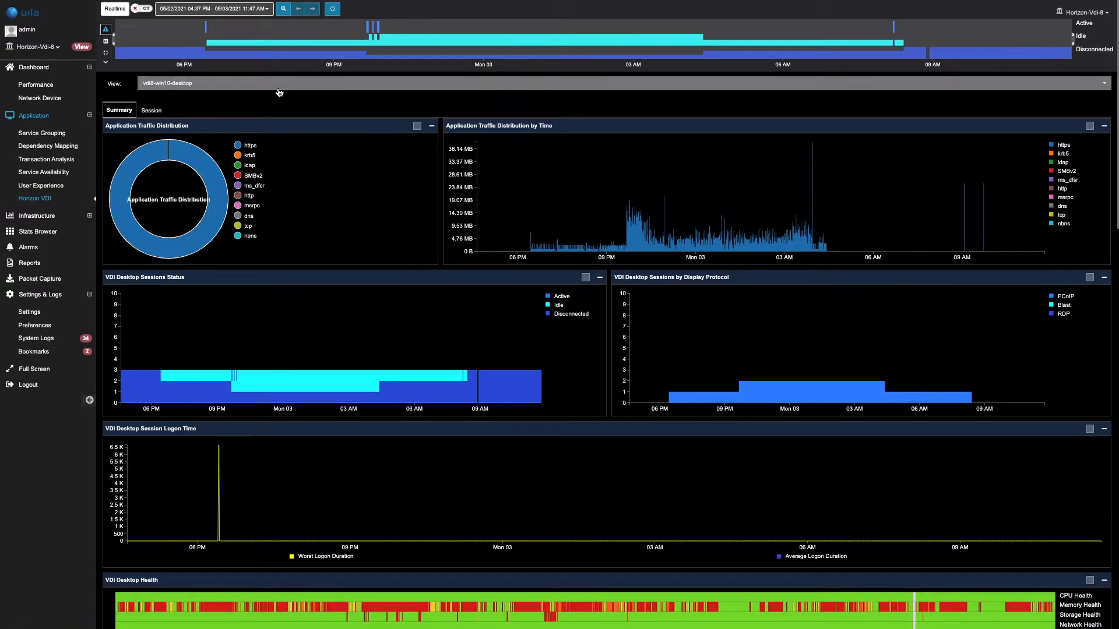
{"action": "left_click", "coordinate": [606, 83]}
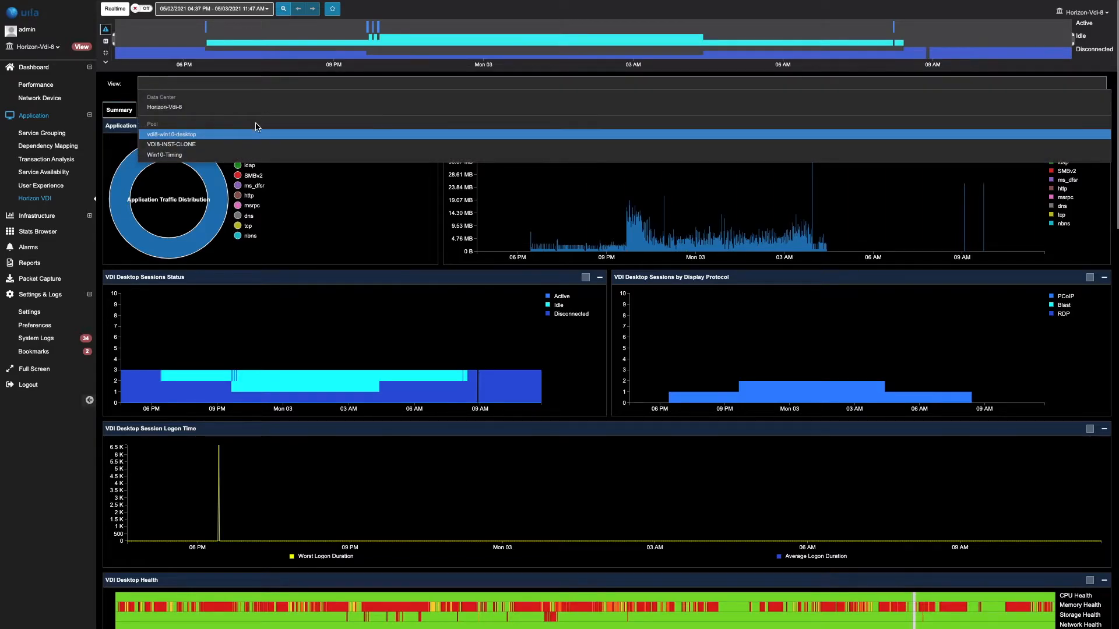
{"action": "mouse_move", "coordinate": [254, 142]}
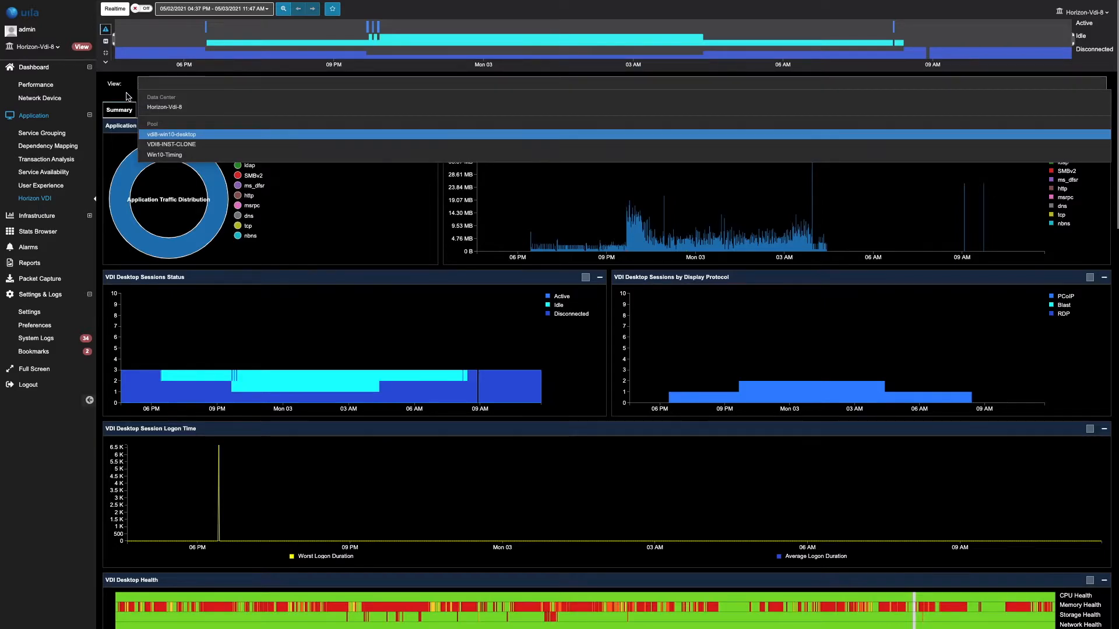
{"action": "left_click", "coordinate": [171, 134]}
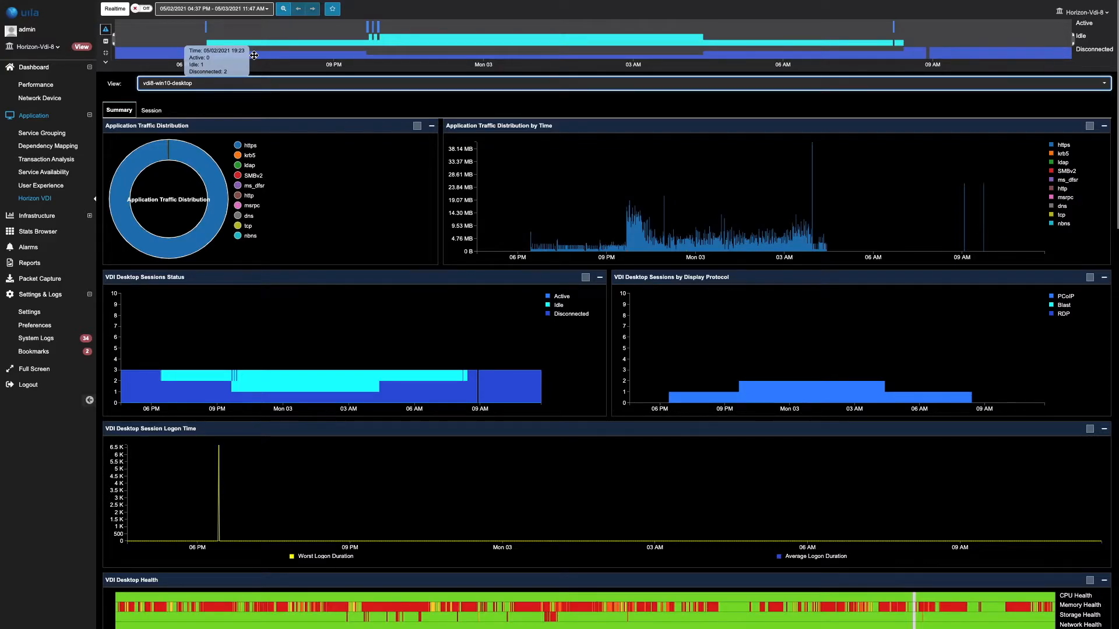
{"action": "mouse_move", "coordinate": [530, 94]}
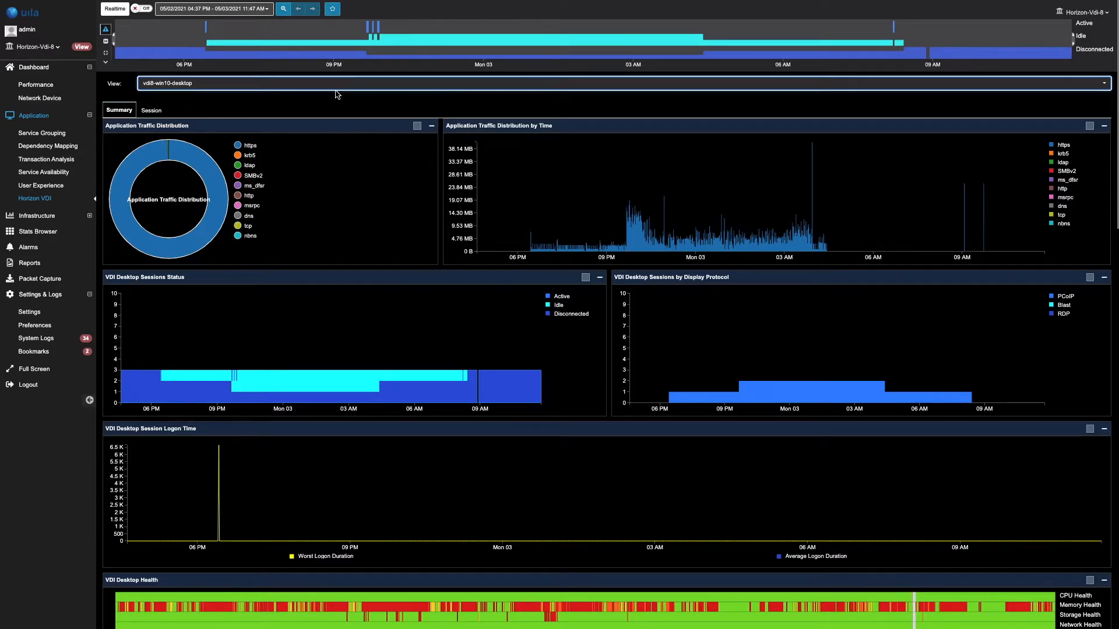
{"action": "mouse_move", "coordinate": [284, 109]}
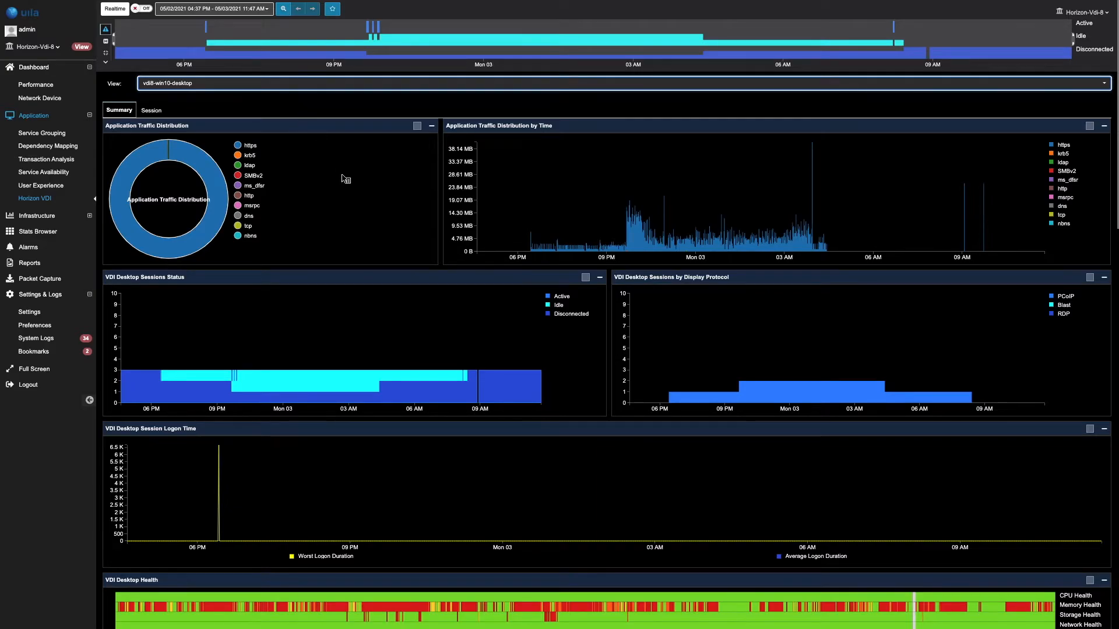
Scroll down through the vdi8-win10-desktop pool's PCoIP charts
{"action": "scroll", "scroll_direction": "down", "scroll_amount": 3}
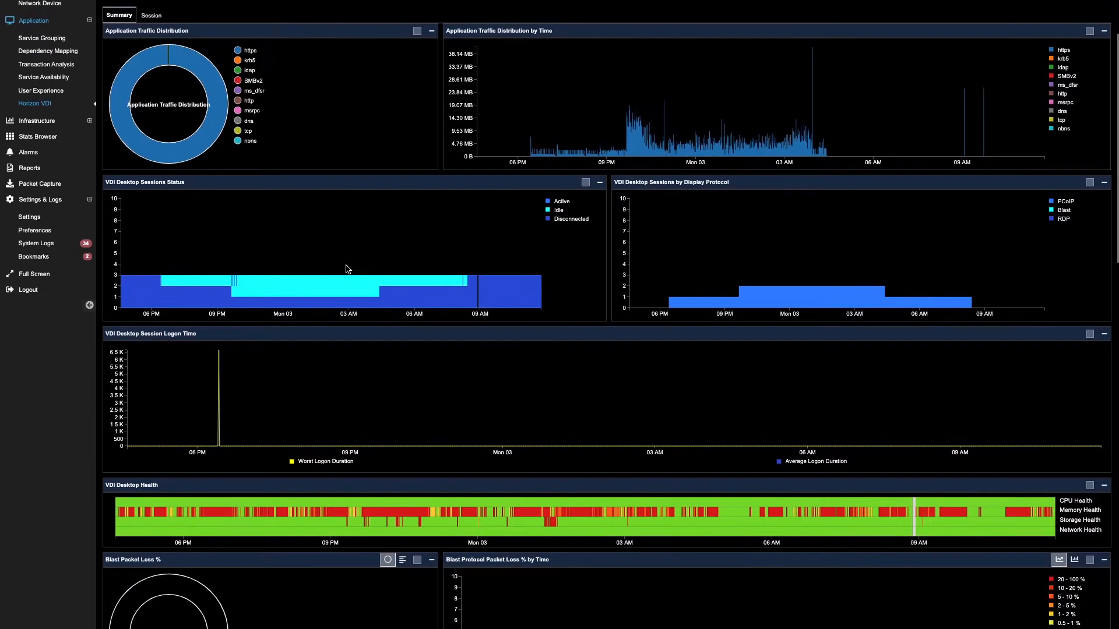
{"action": "scroll", "scroll_direction": "down", "scroll_amount": 3}
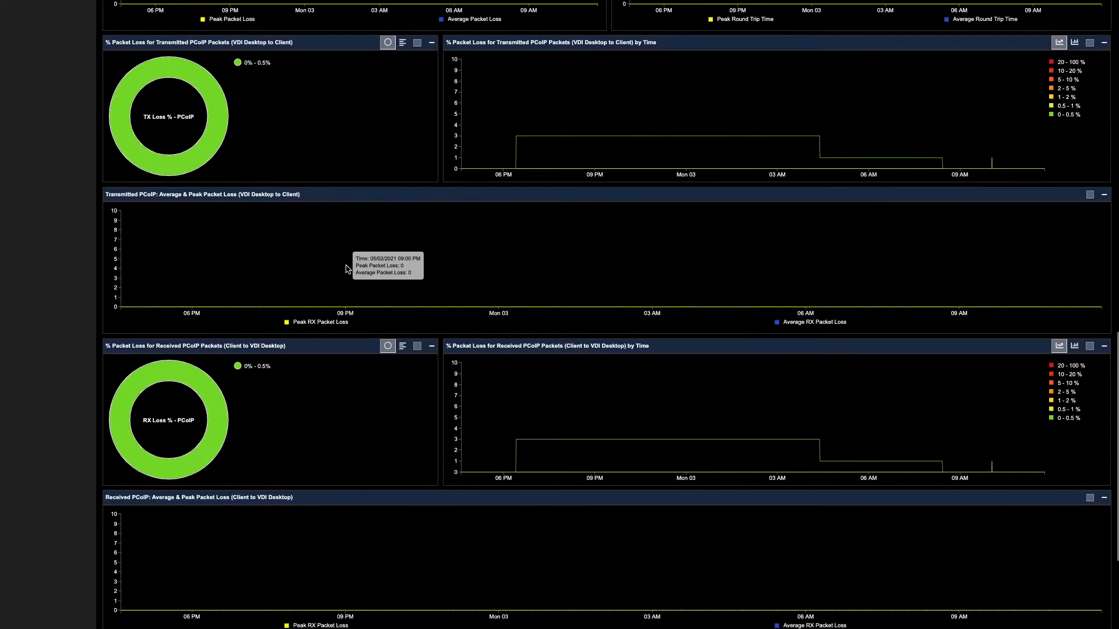
{"action": "scroll", "scroll_direction": "down", "scroll_amount": 3}
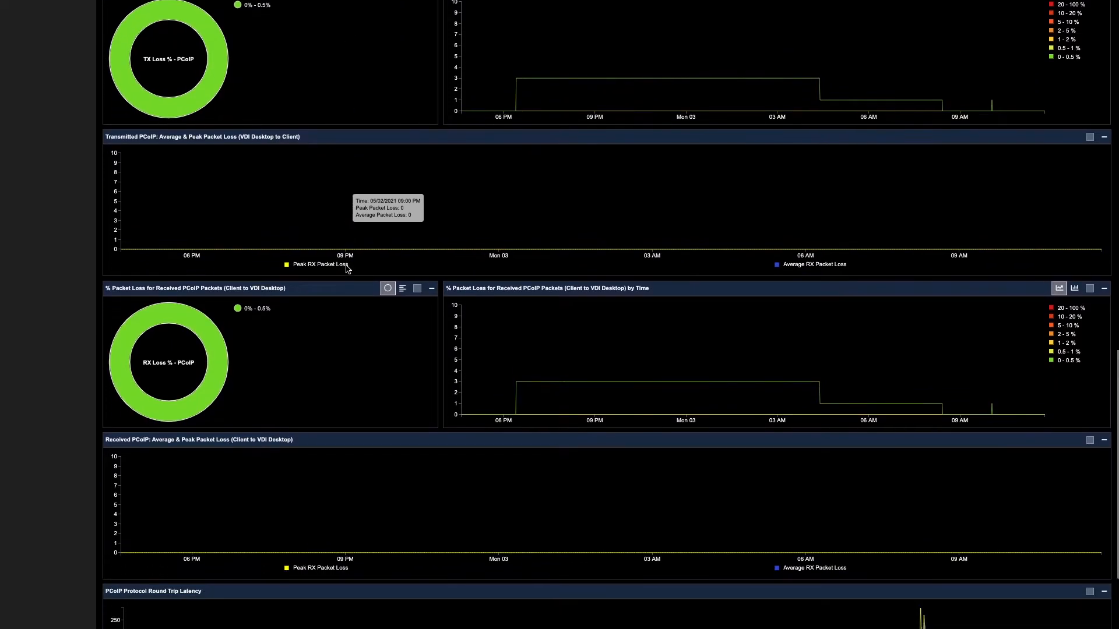
{"action": "scroll", "scroll_direction": "down", "scroll_amount": 3}
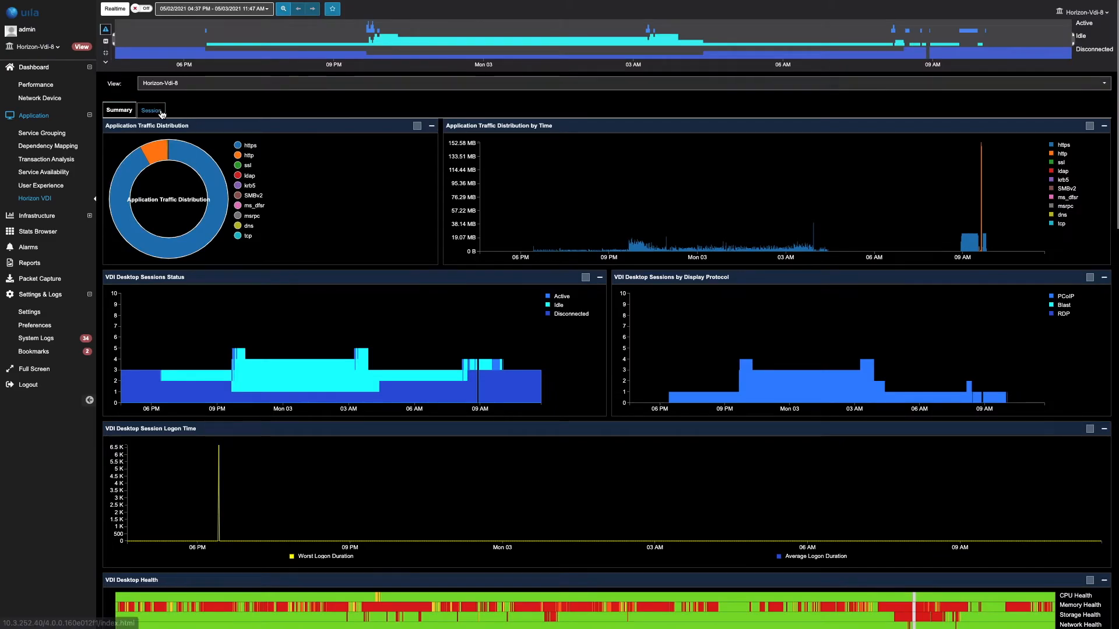
{"action": "left_click", "coordinate": [151, 110]}
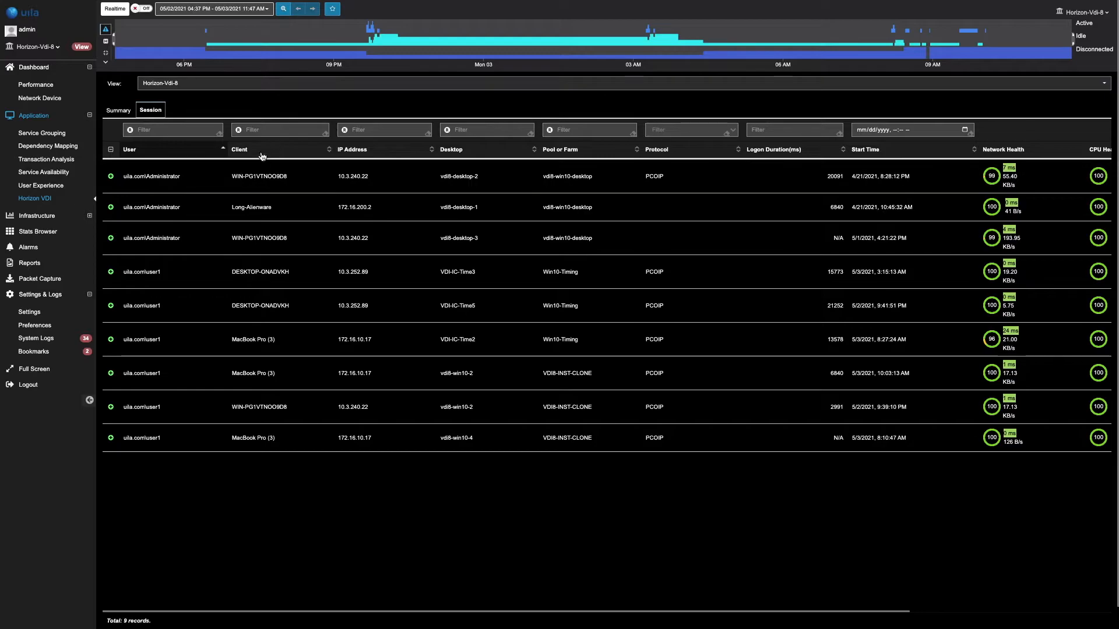
{"action": "mouse_move", "coordinate": [353, 165]}
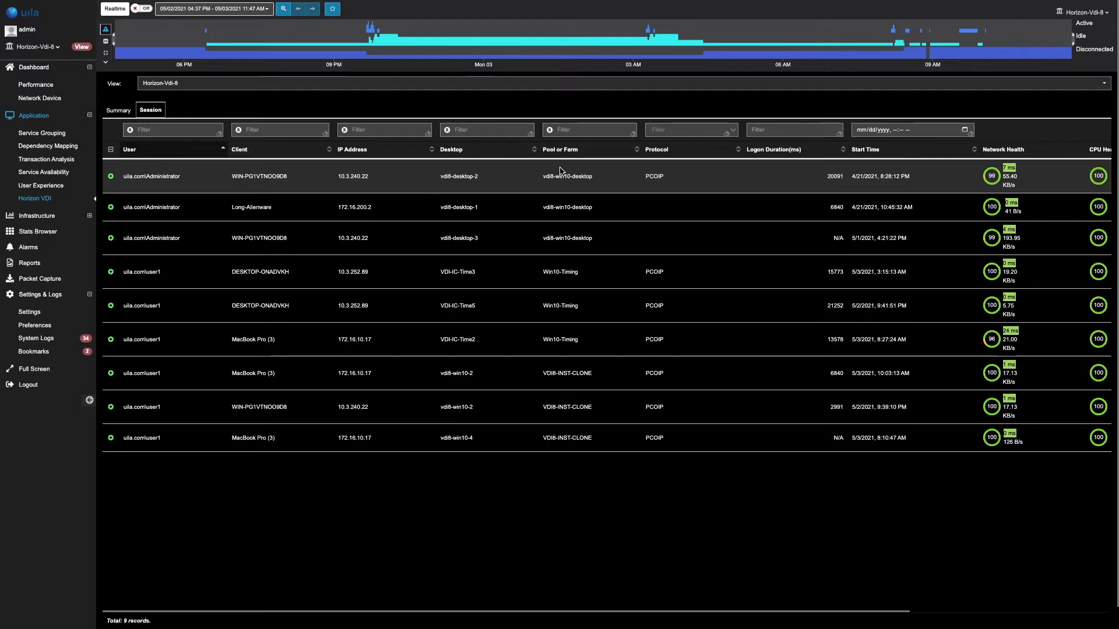
{"action": "mouse_move", "coordinate": [589, 172]}
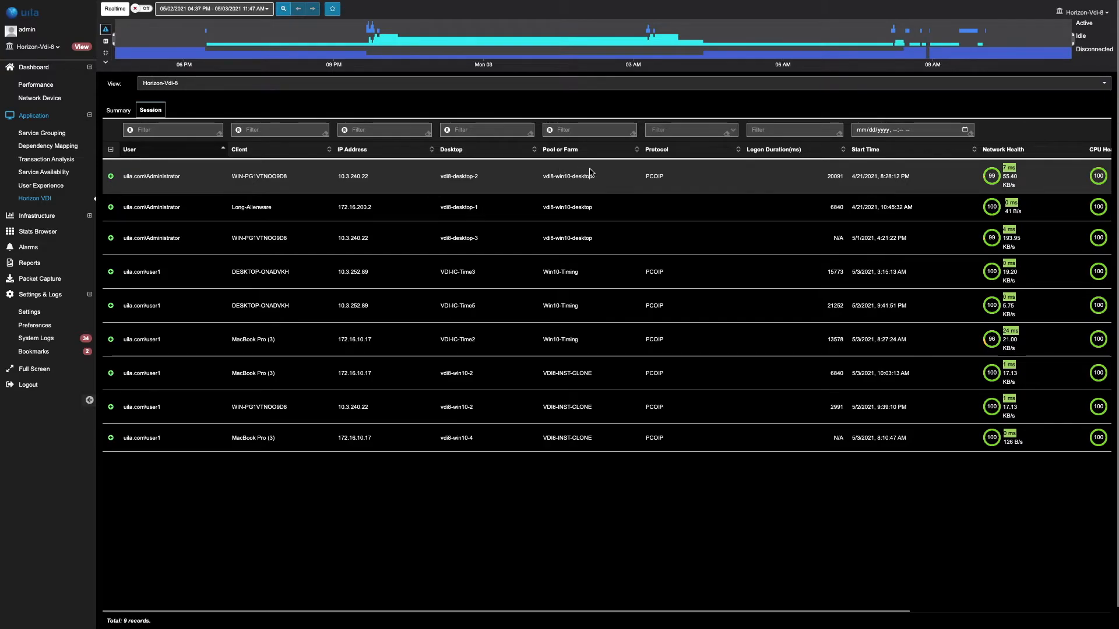
{"action": "mouse_move", "coordinate": [652, 171]}
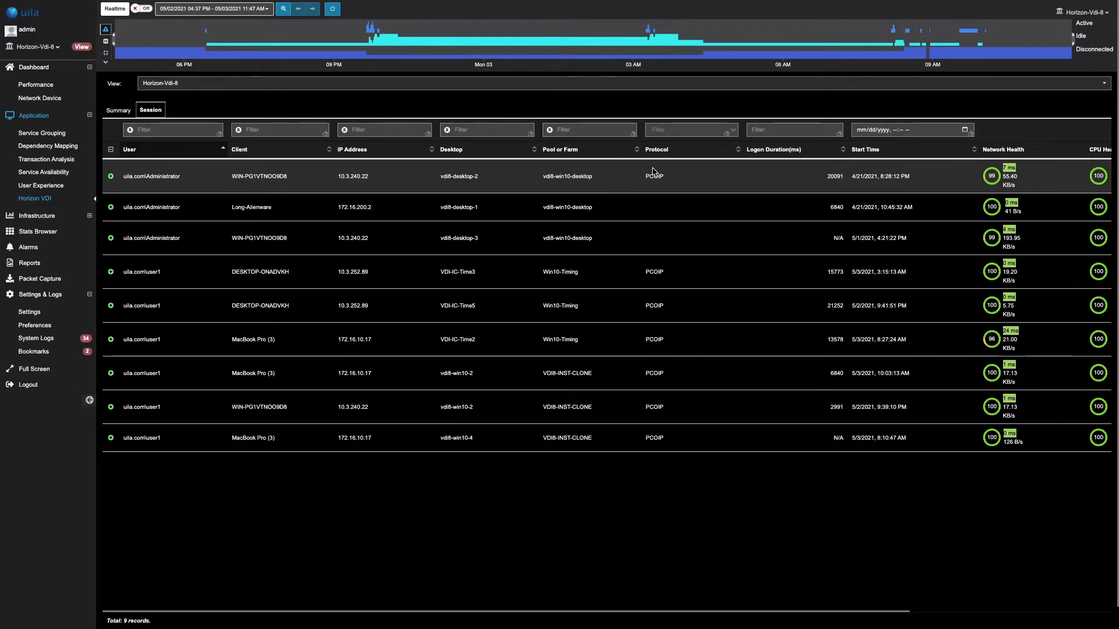
{"action": "mouse_move", "coordinate": [773, 169]}
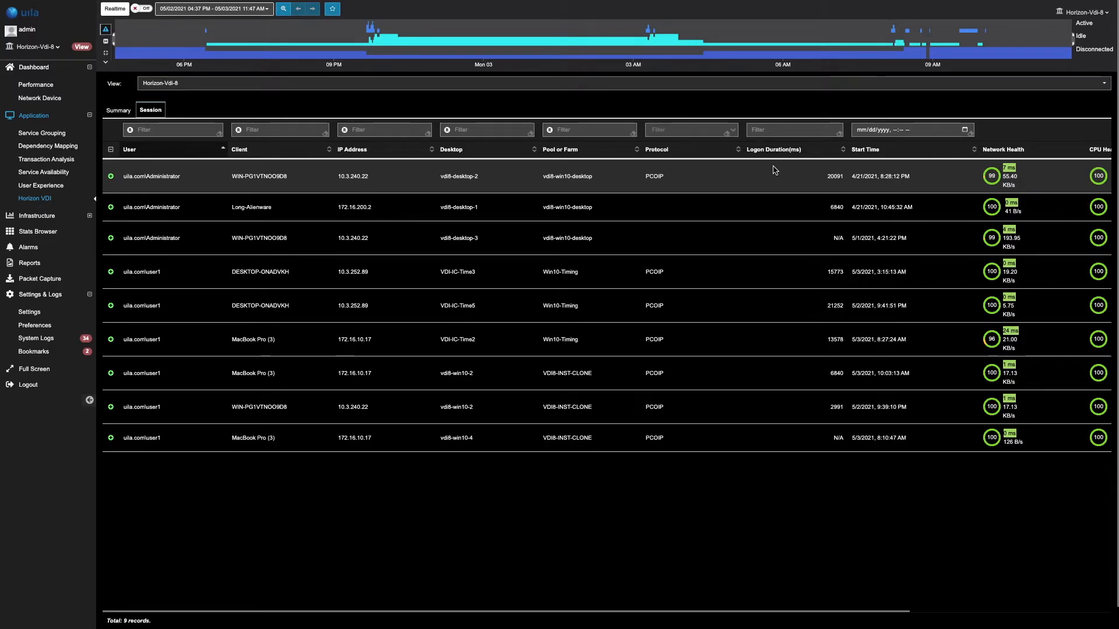
{"action": "mouse_move", "coordinate": [892, 176]}
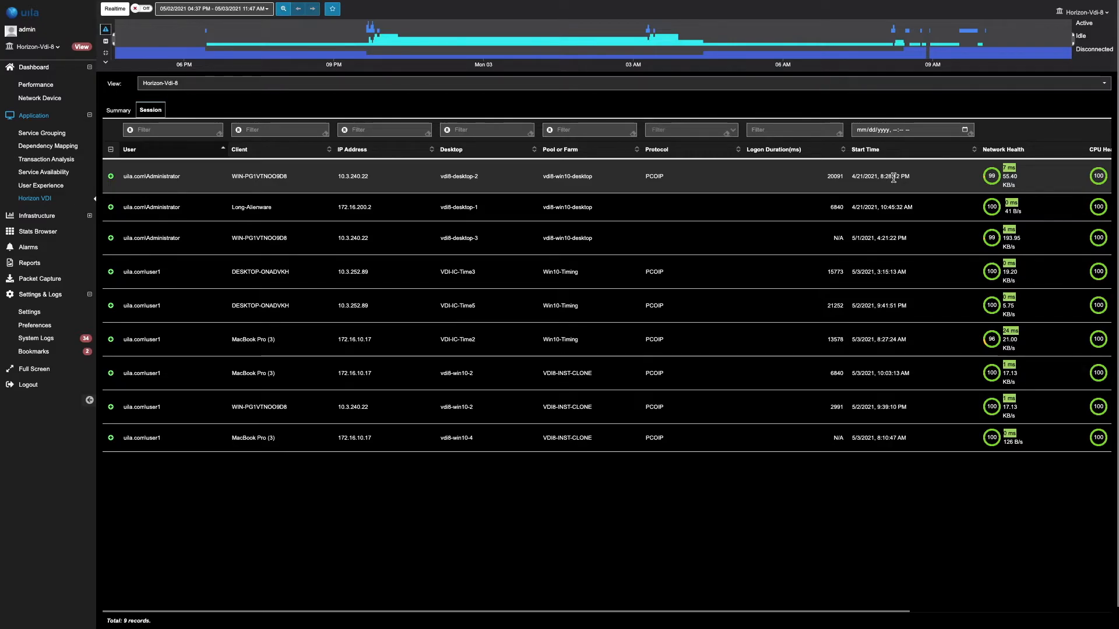
{"action": "scroll", "scroll_direction": "right", "scroll_amount": 3}
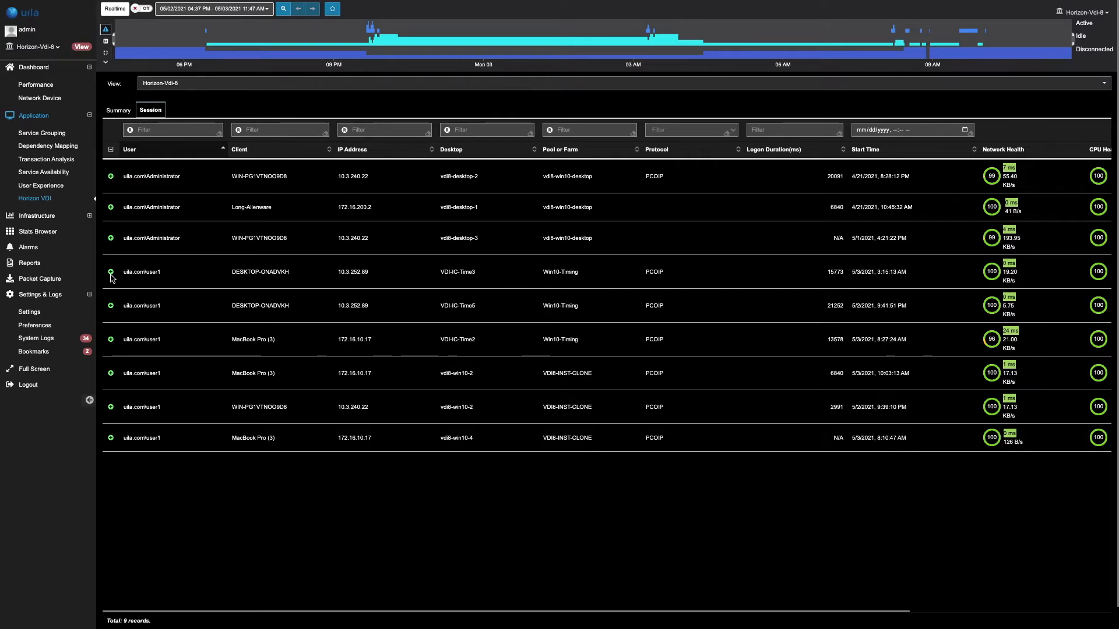
Expand the VDI-IC-Time3 session row to show its Logon Duration tab
{"action": "left_click", "coordinate": [111, 276]}
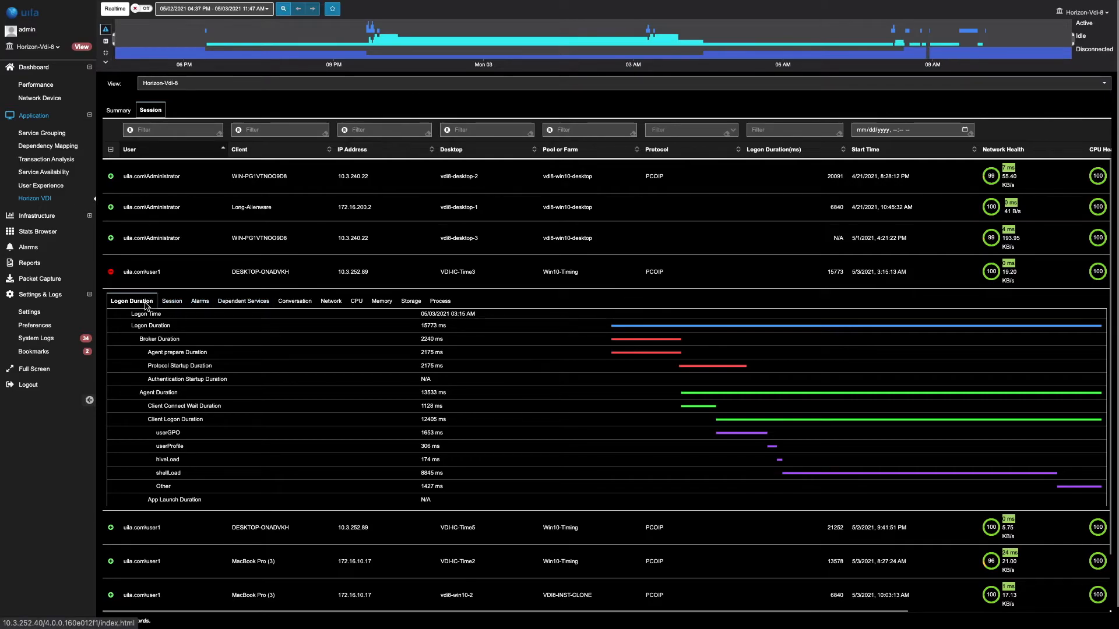
{"action": "mouse_move", "coordinate": [294, 301]}
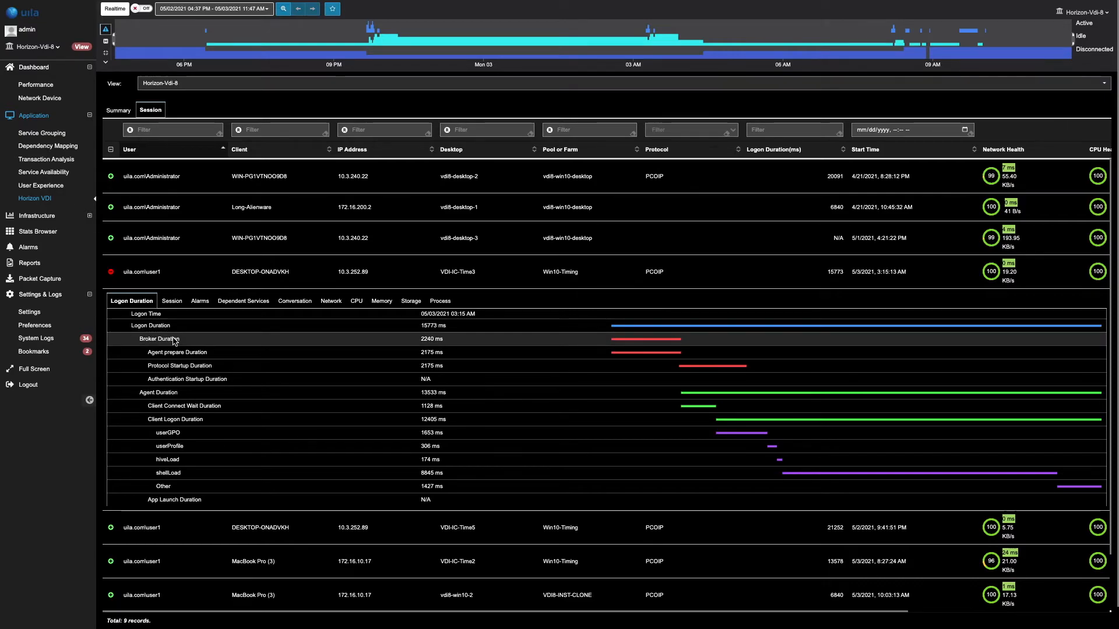
{"action": "mouse_move", "coordinate": [158, 344]}
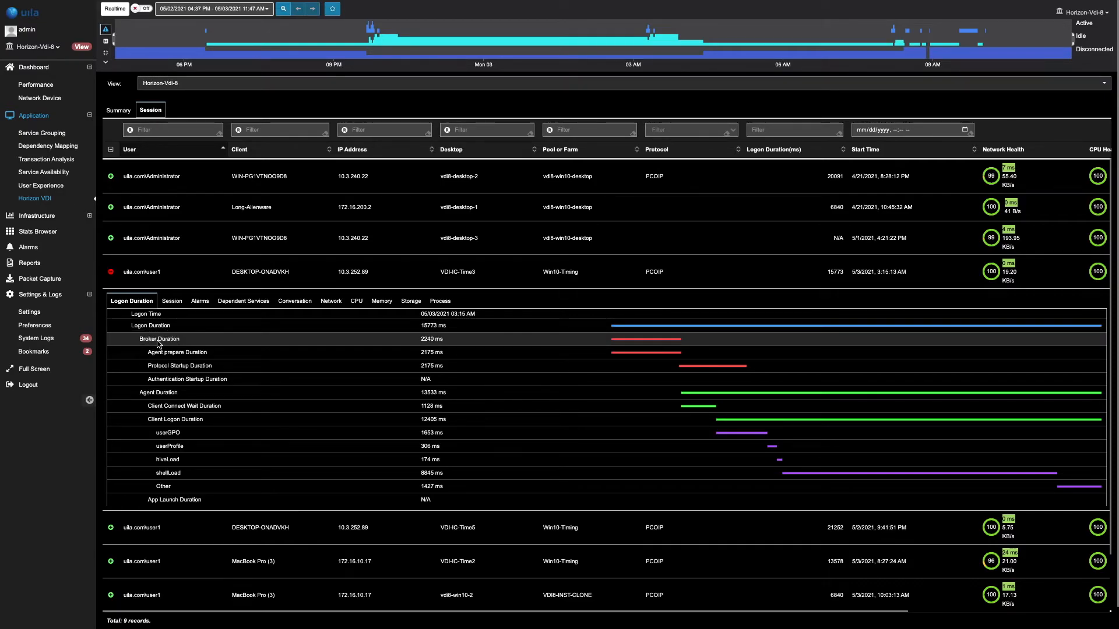
{"action": "mouse_move", "coordinate": [171, 392]}
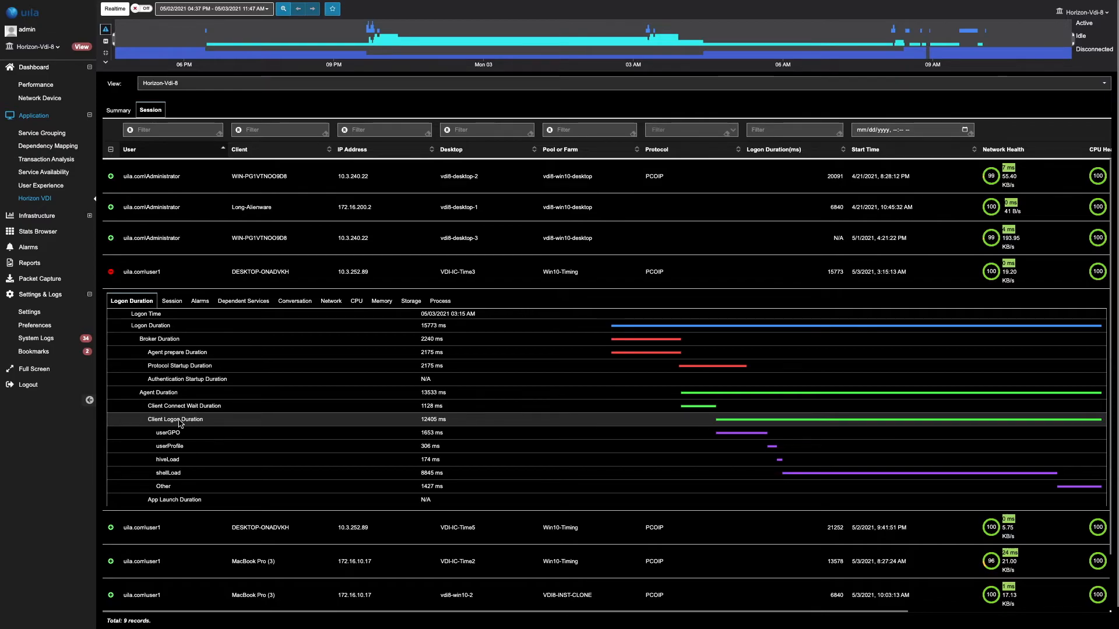
{"action": "mouse_move", "coordinate": [181, 301]}
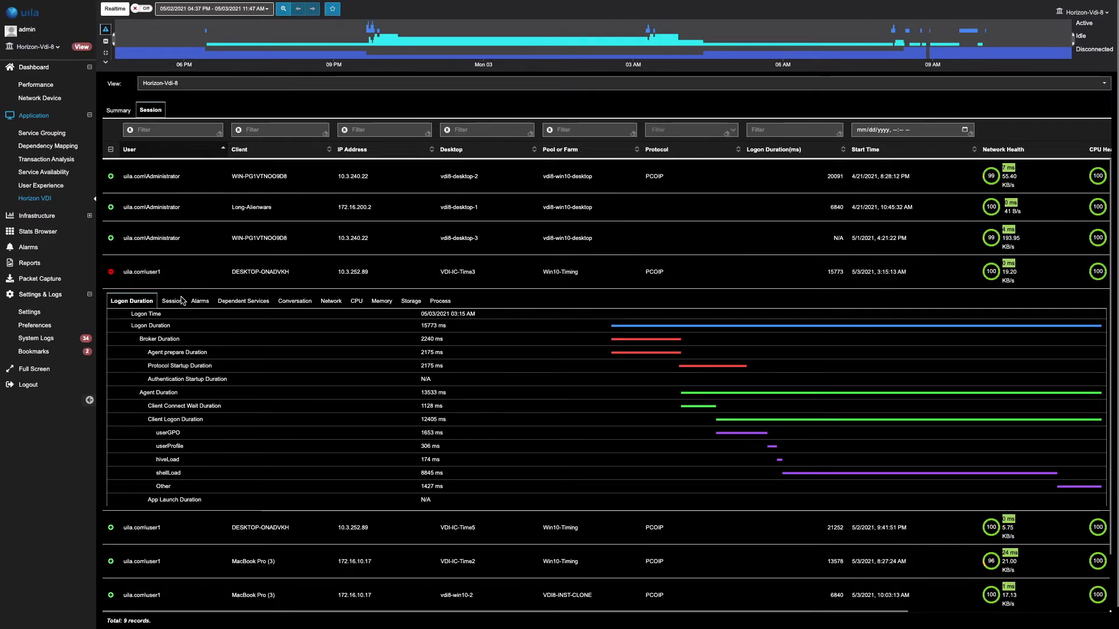
Show the Session tab with latency, bandwidth and packet loss for VDI-IC-Time3
{"action": "left_click", "coordinate": [171, 300]}
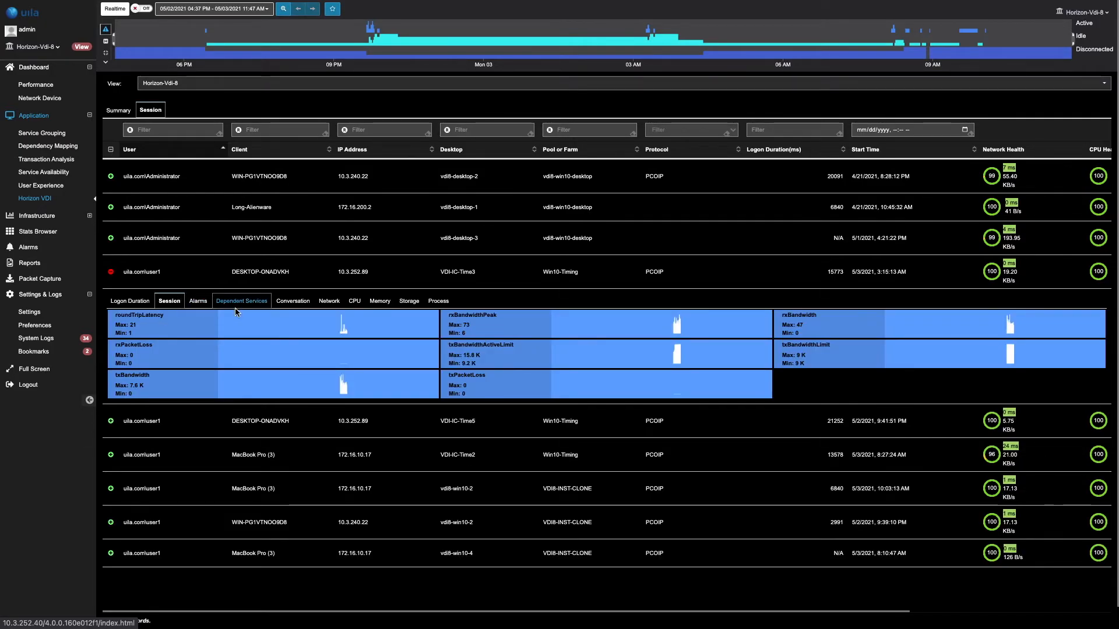
{"action": "mouse_move", "coordinate": [342, 328]}
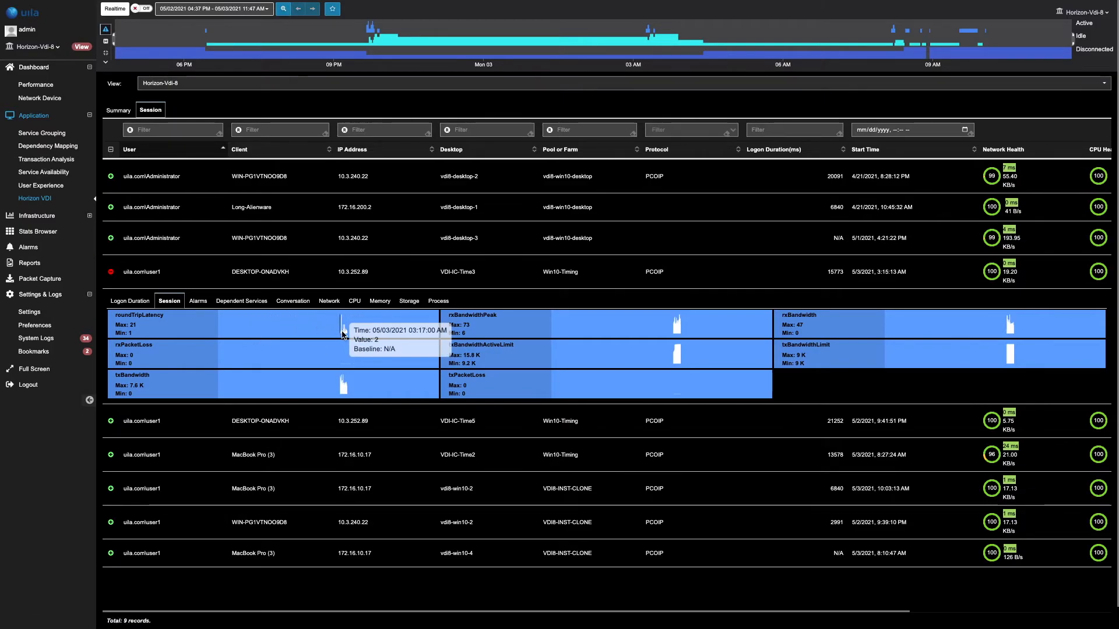
{"action": "mouse_move", "coordinate": [343, 332]}
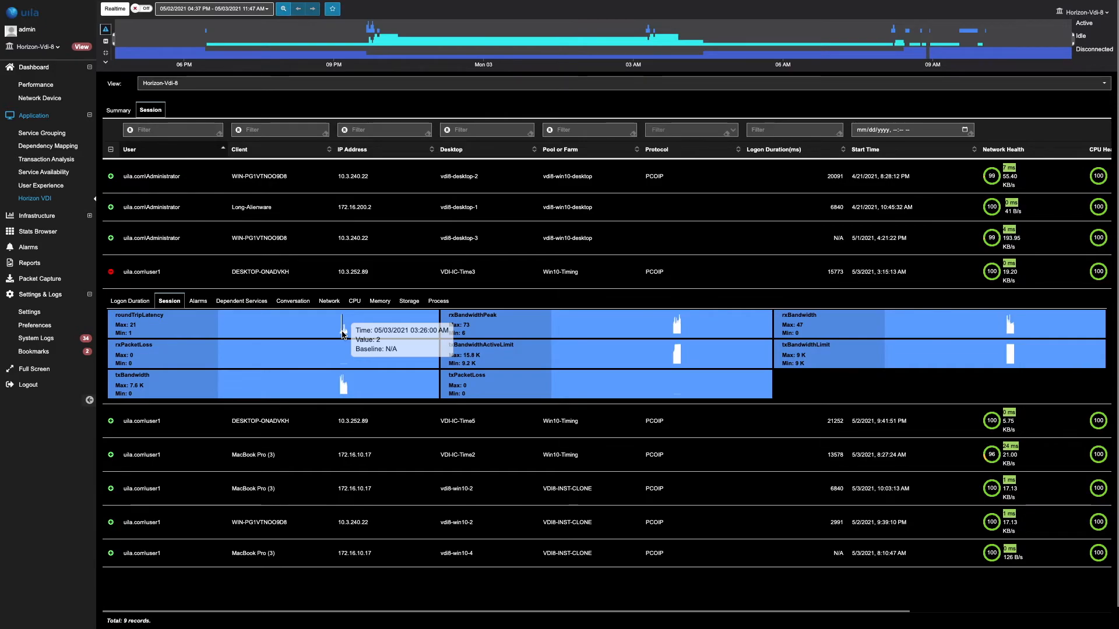
Show the Conversation tab mapping VDI-IC-Time3's connections to servers and applications
{"action": "left_click", "coordinate": [292, 301]}
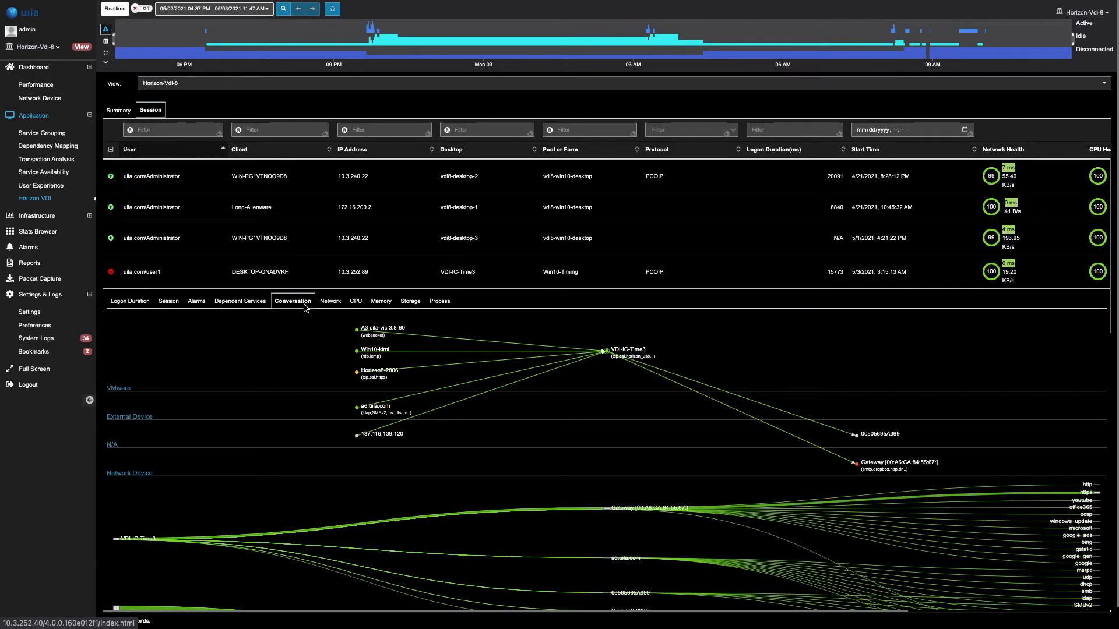
{"action": "mouse_move", "coordinate": [556, 401]}
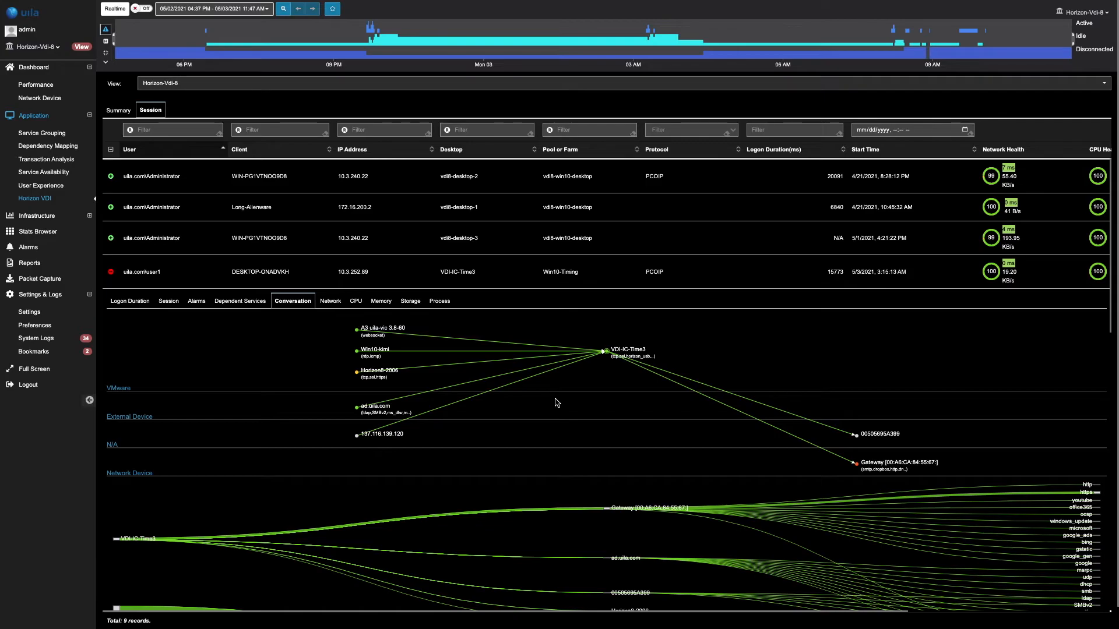
{"action": "mouse_move", "coordinate": [576, 403]}
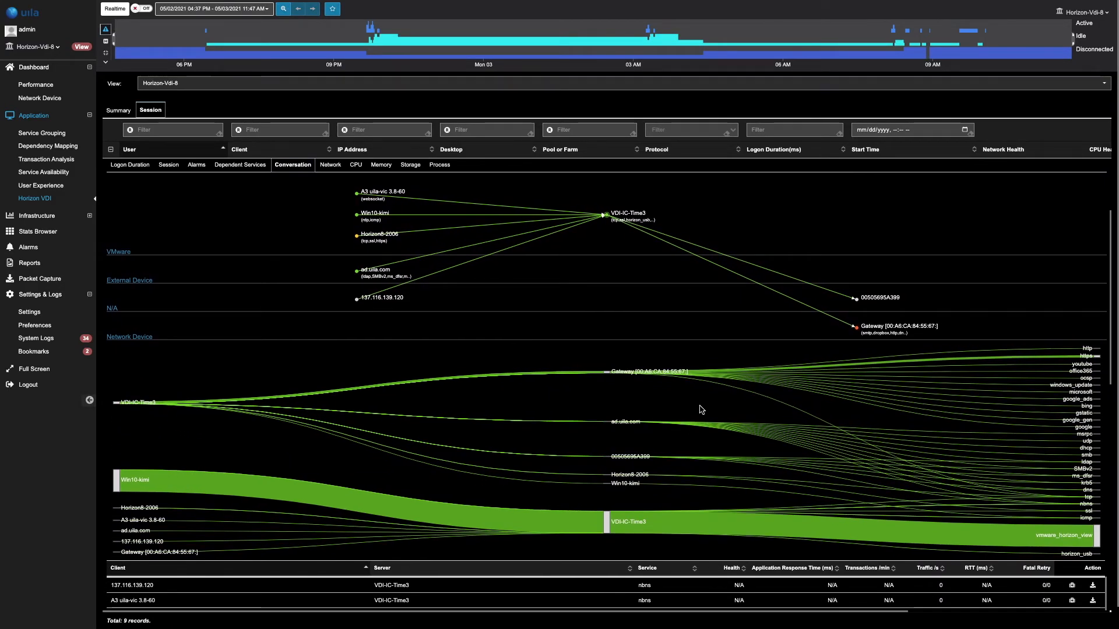
{"action": "mouse_move", "coordinate": [1079, 385]}
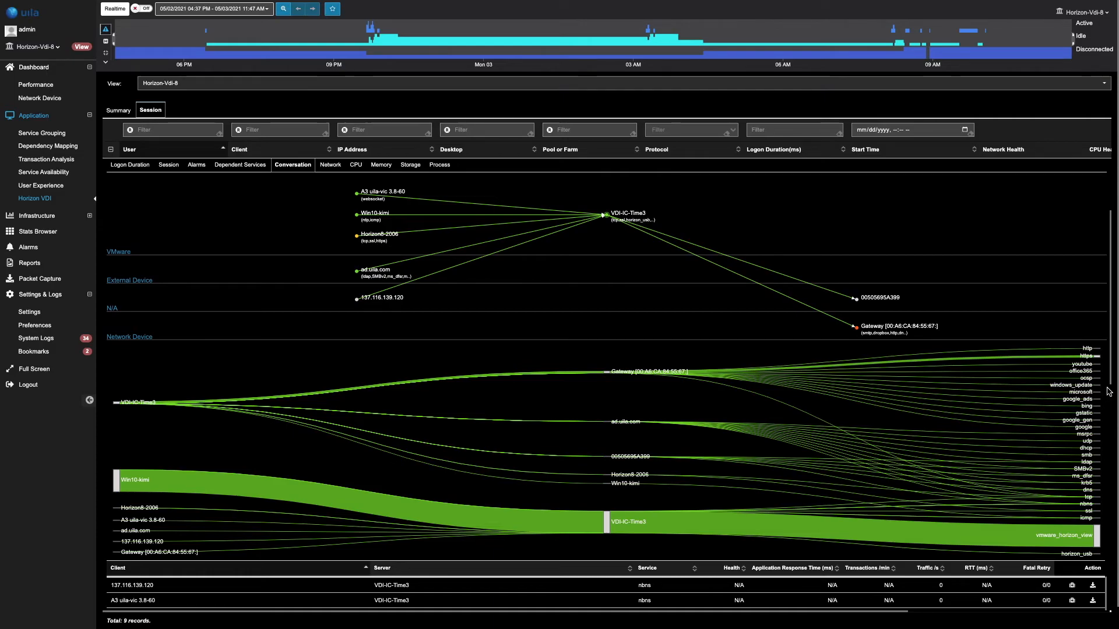
{"action": "mouse_move", "coordinate": [461, 483]}
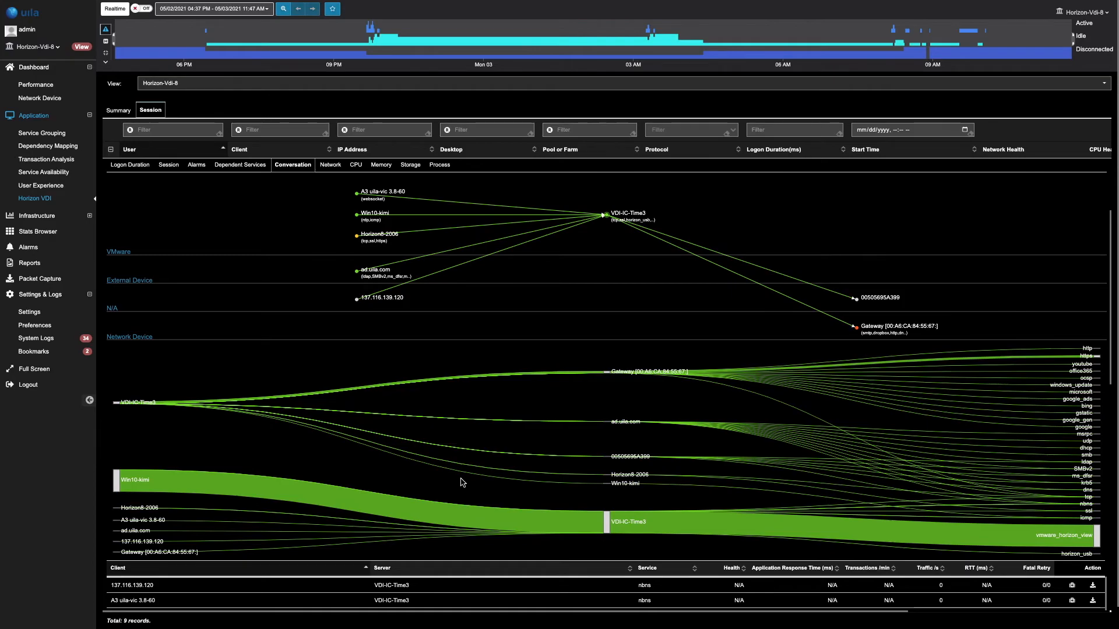
{"action": "mouse_move", "coordinate": [137, 460]}
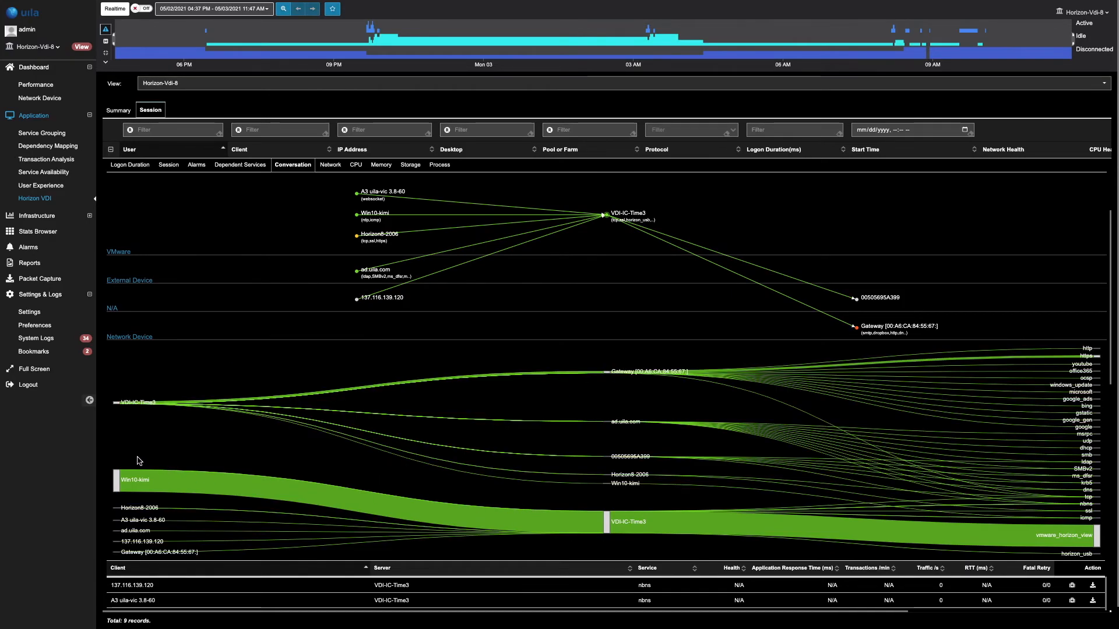
{"action": "mouse_move", "coordinate": [125, 496]}
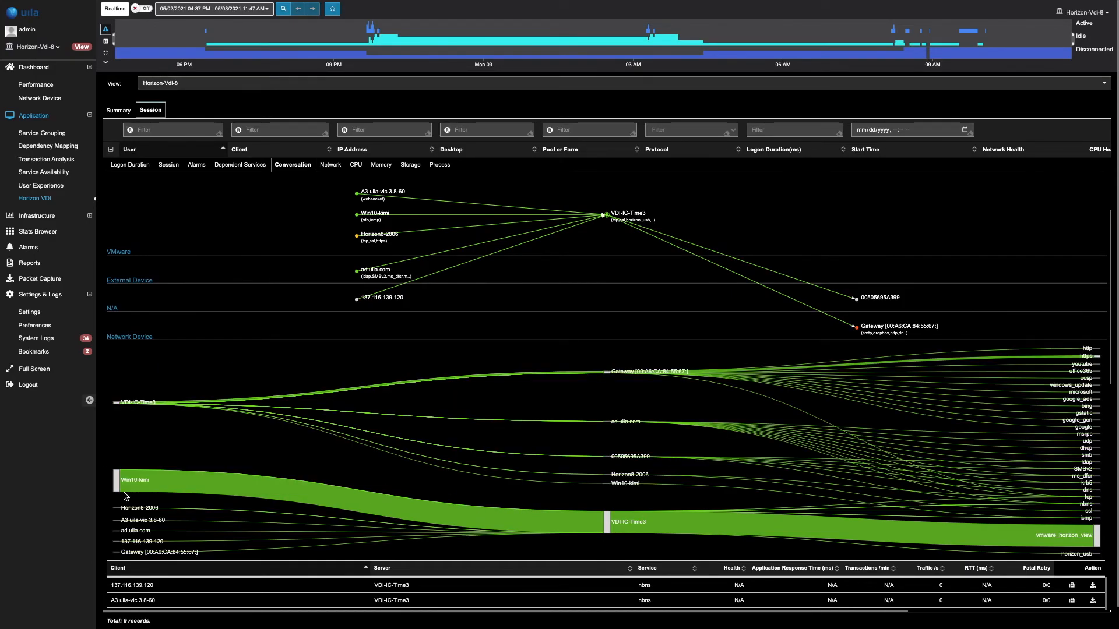
{"action": "mouse_move", "coordinate": [171, 451]}
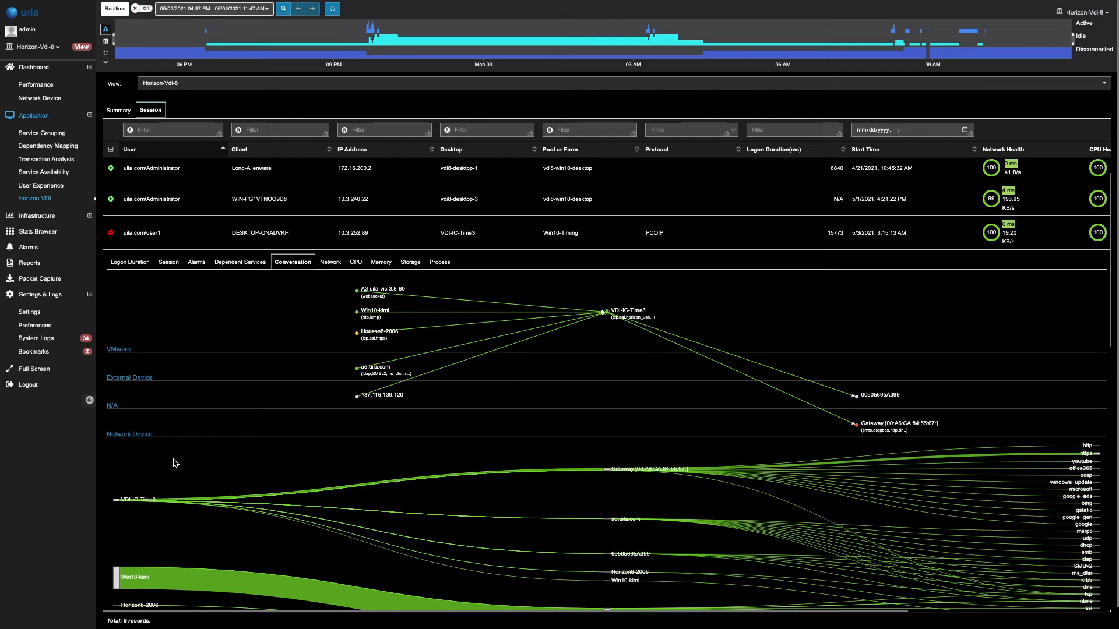
{"action": "mouse_move", "coordinate": [330, 261]}
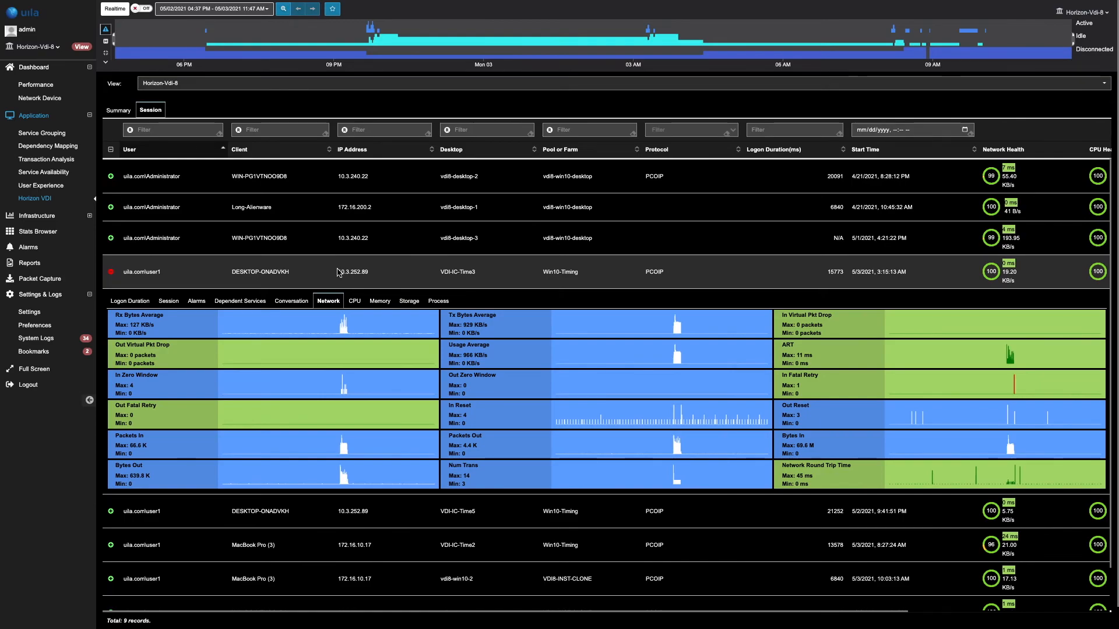
{"action": "mouse_move", "coordinate": [354, 301]}
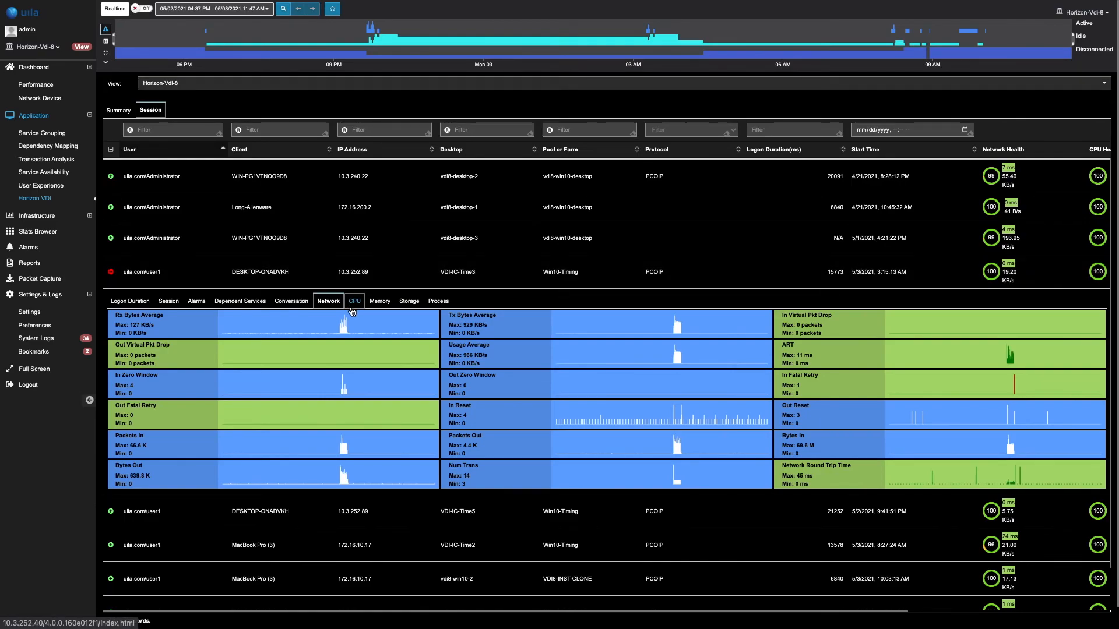
{"action": "mouse_move", "coordinate": [348, 312]}
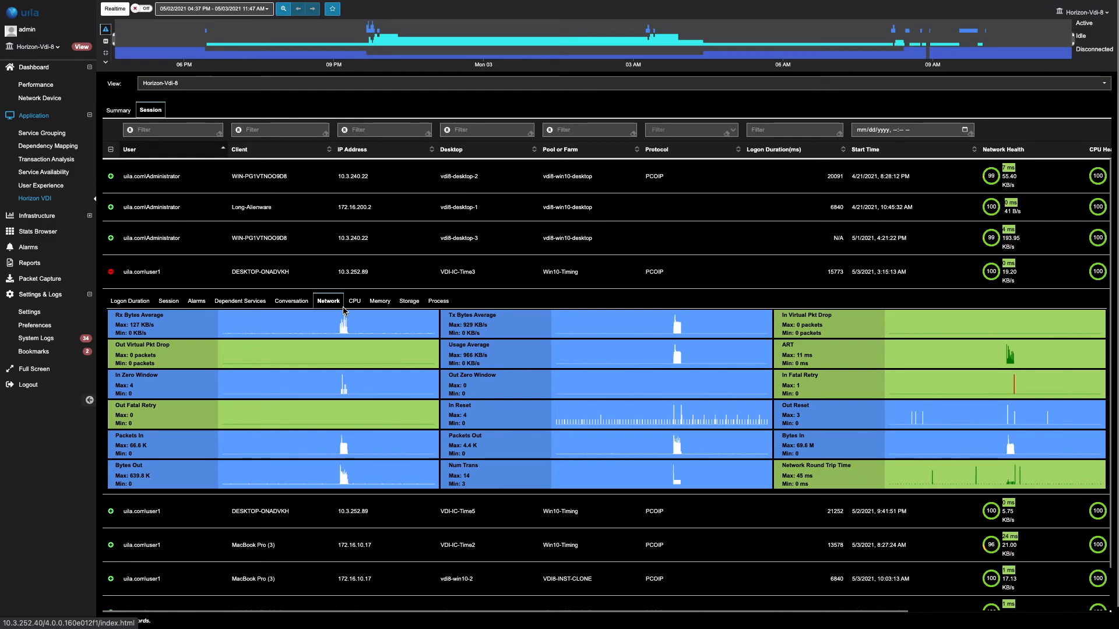
Step through the session's CPU and Memory tabs, ending on Storage latency and IOPS
{"action": "left_click", "coordinate": [353, 301]}
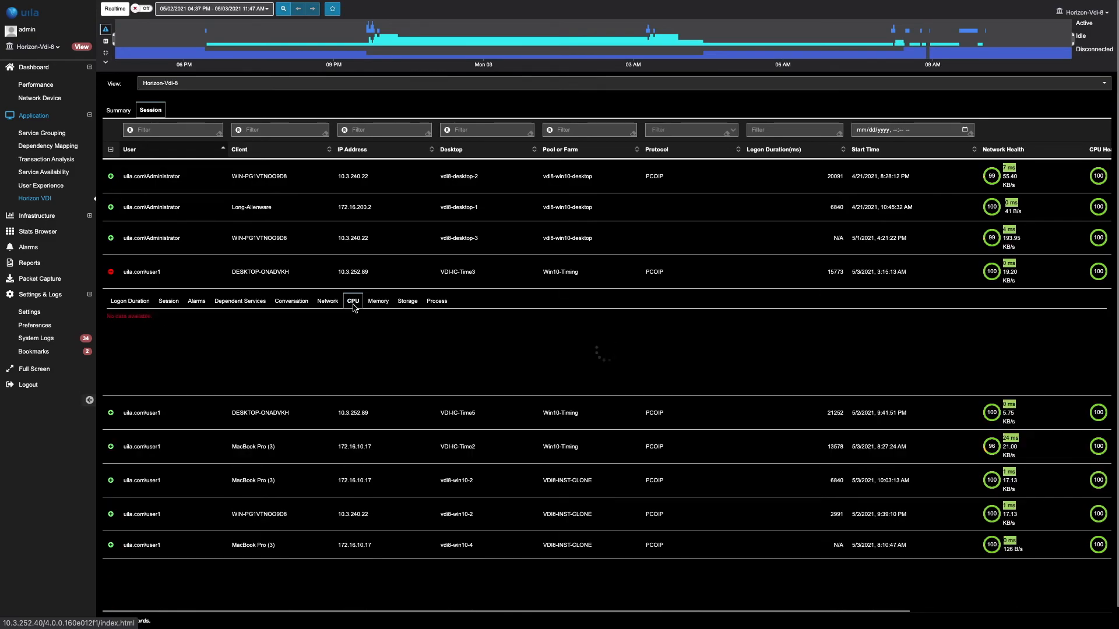
{"action": "left_click", "coordinate": [353, 300]}
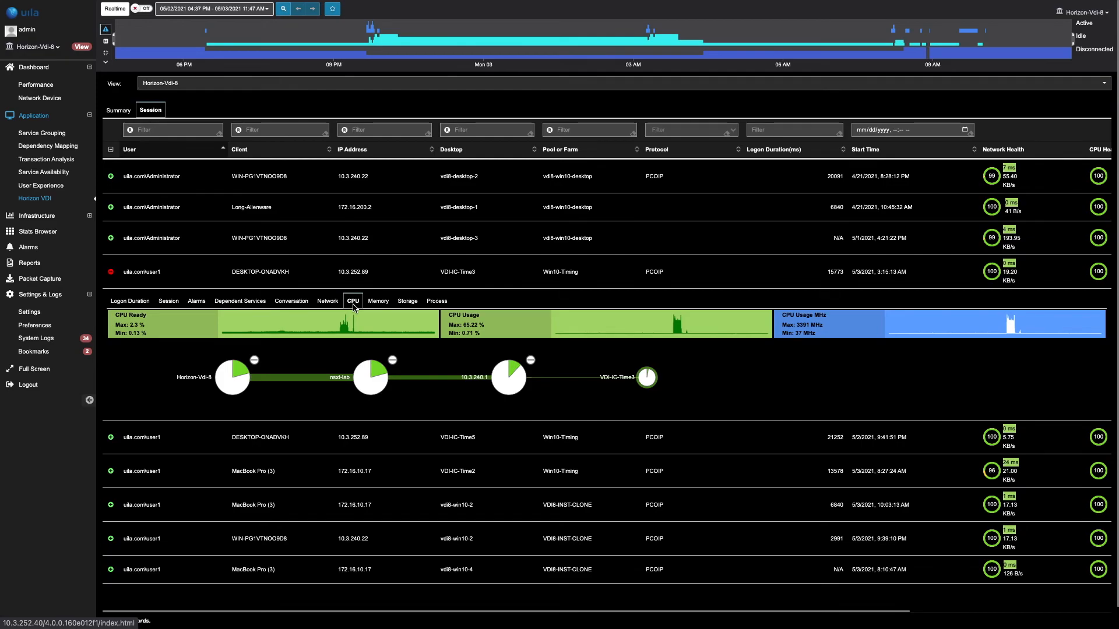
{"action": "mouse_move", "coordinate": [378, 301]}
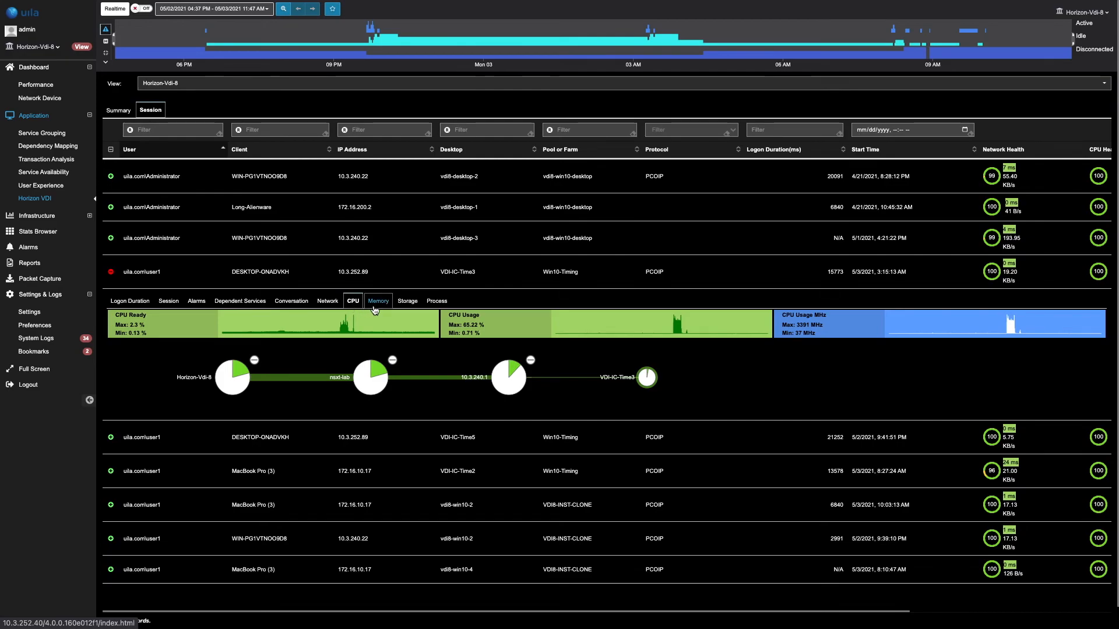
{"action": "left_click", "coordinate": [378, 300]}
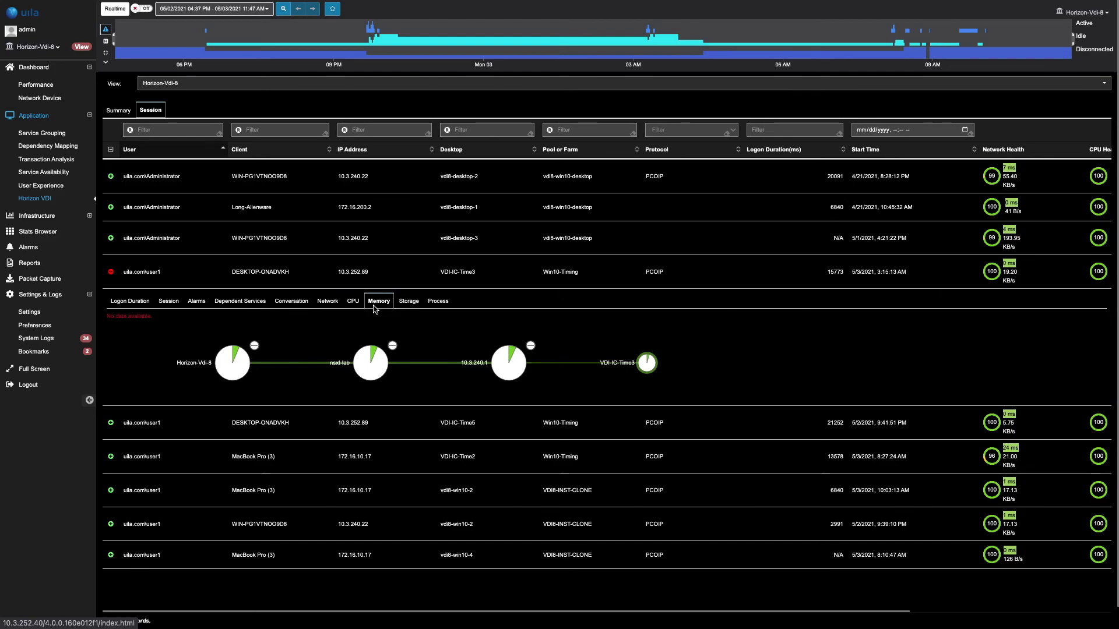
{"action": "left_click", "coordinate": [378, 301]}
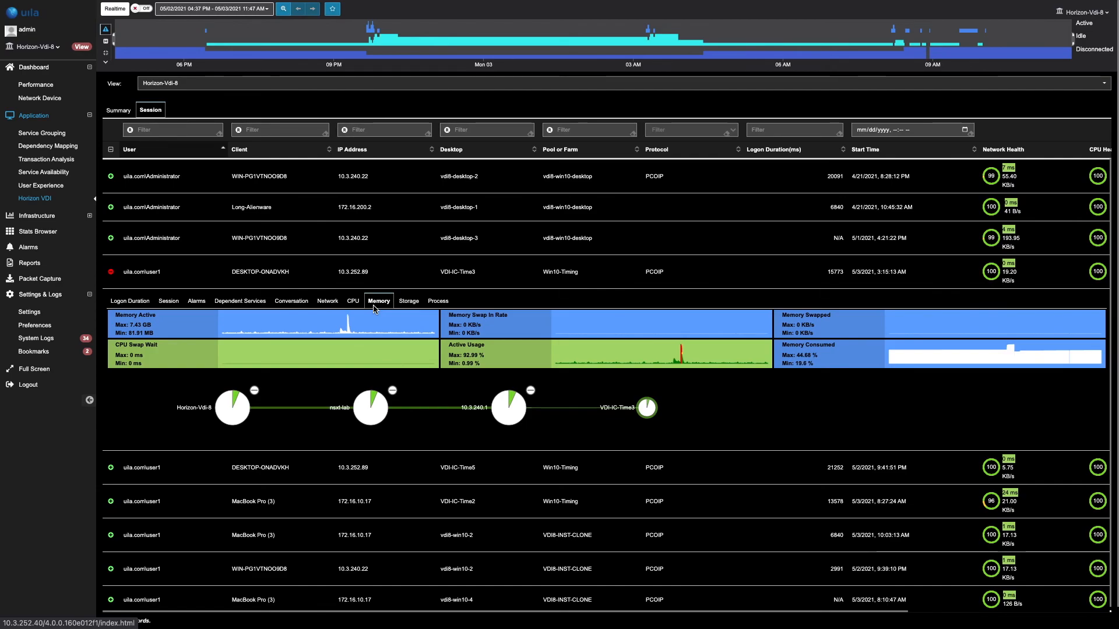
{"action": "left_click", "coordinate": [407, 300]}
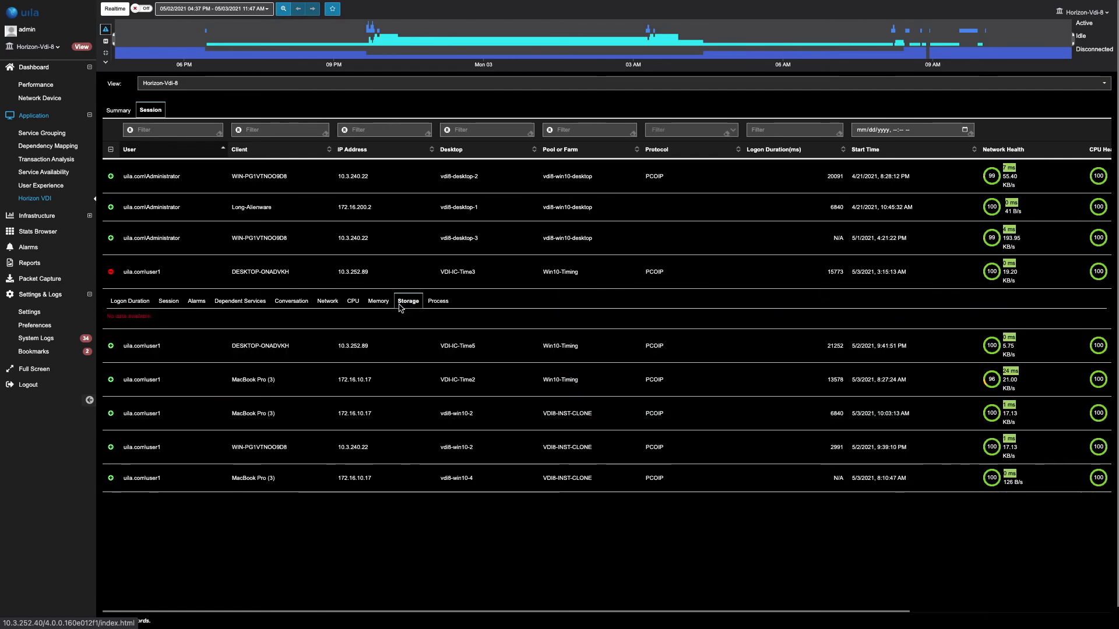
{"action": "left_click", "coordinate": [407, 301]}
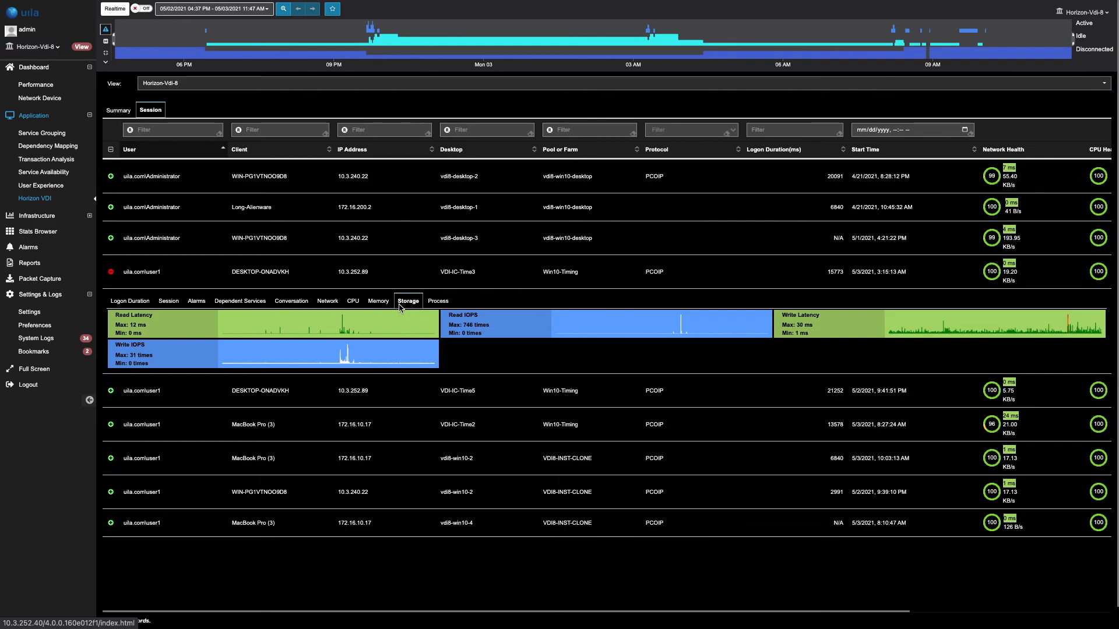